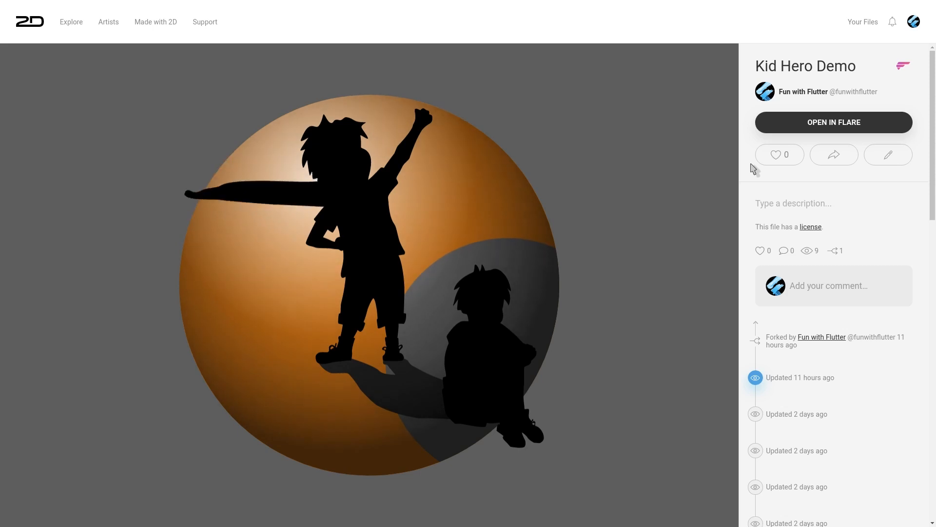
Load the Kid Hero Demo file into the Flare editor via OPEN IN FLARE.
{"action": "left_click", "coordinate": [833, 121]}
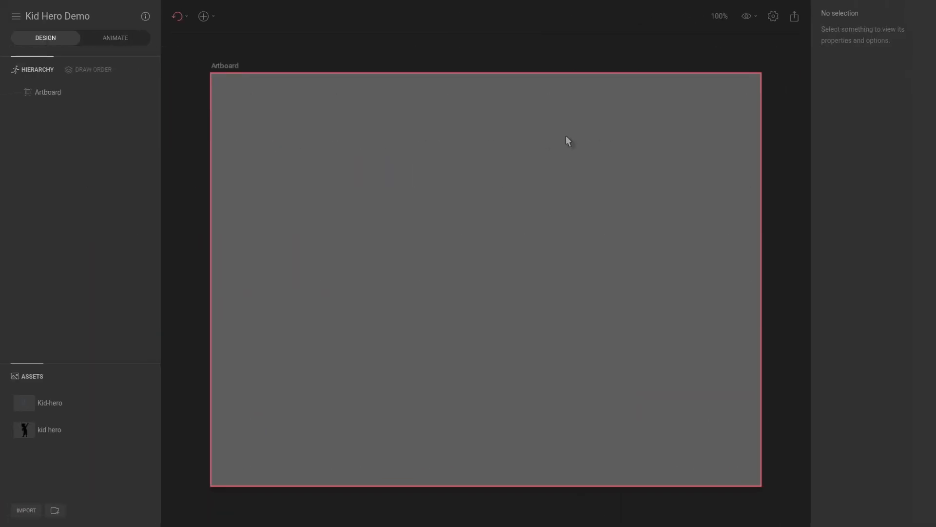
{"action": "mouse_move", "coordinate": [400, 226]}
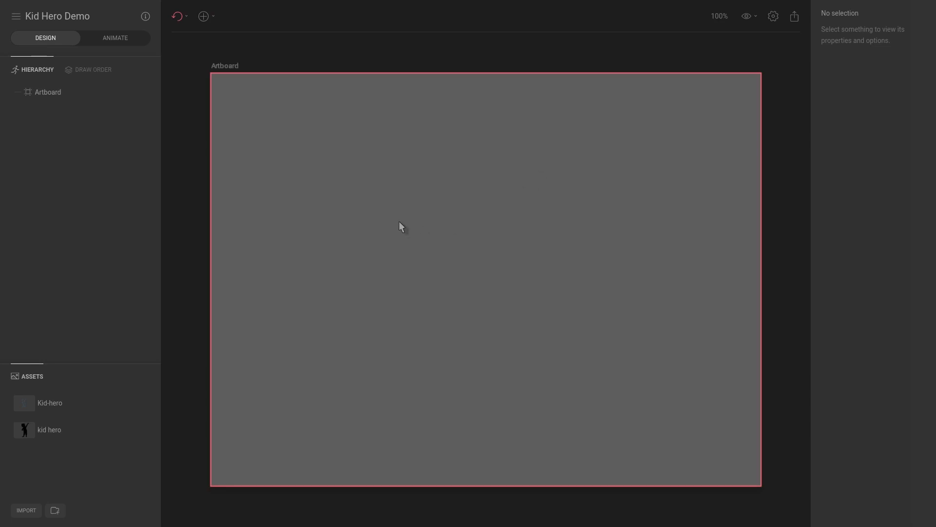
{"action": "mouse_move", "coordinate": [310, 277]}
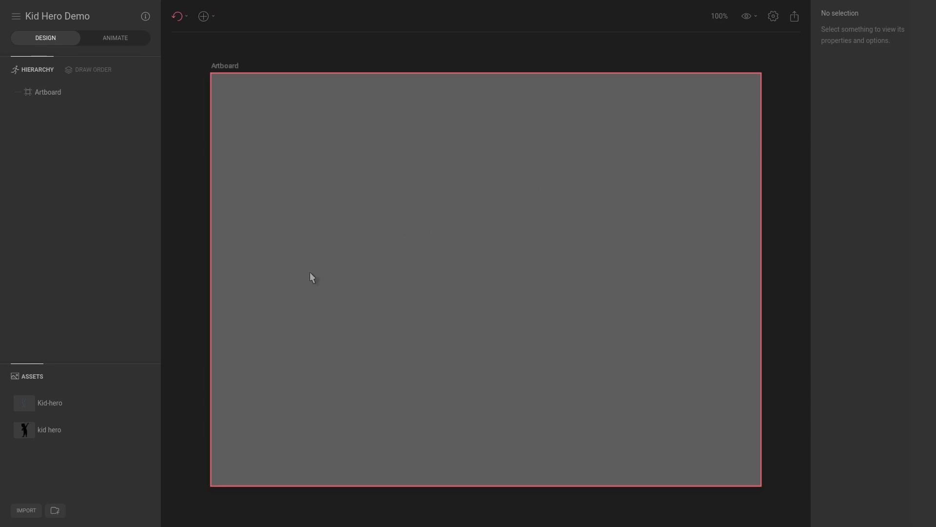
Delete both kid-hero assets, add then remove a new folder, and start an import.
{"action": "left_click", "coordinate": [50, 402]}
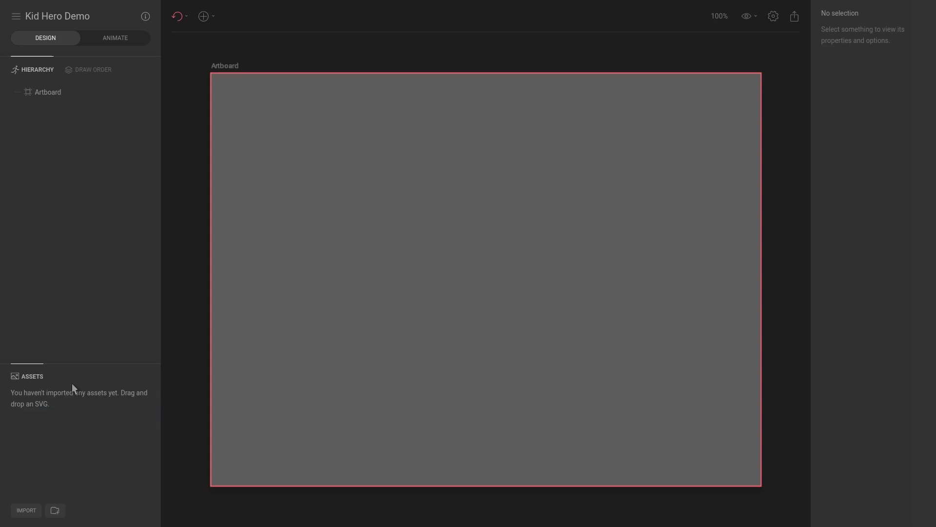
{"action": "mouse_move", "coordinate": [87, 321]}
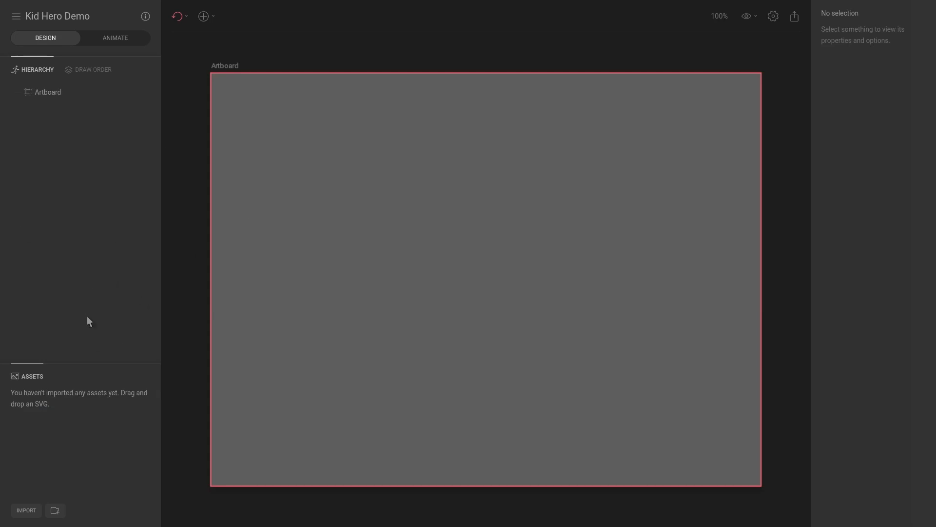
{"action": "left_click", "coordinate": [54, 510]}
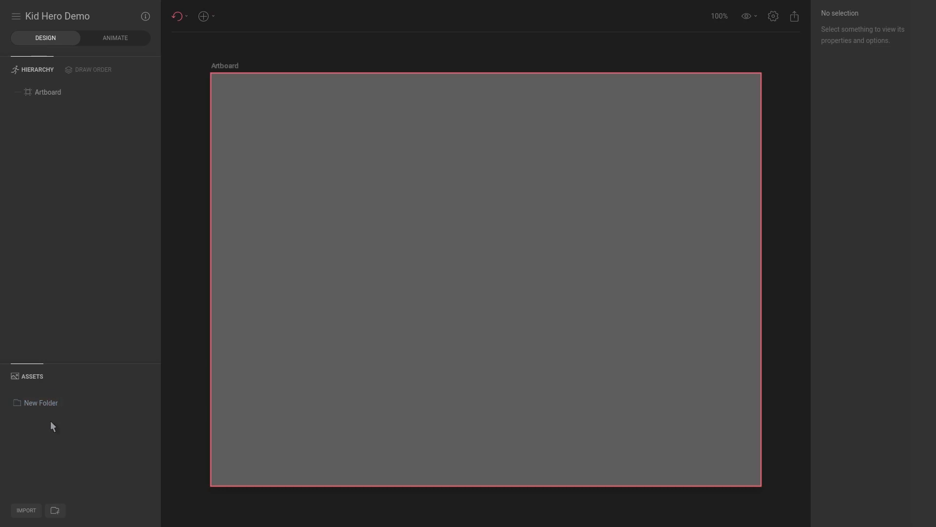
{"action": "left_click", "coordinate": [40, 402]}
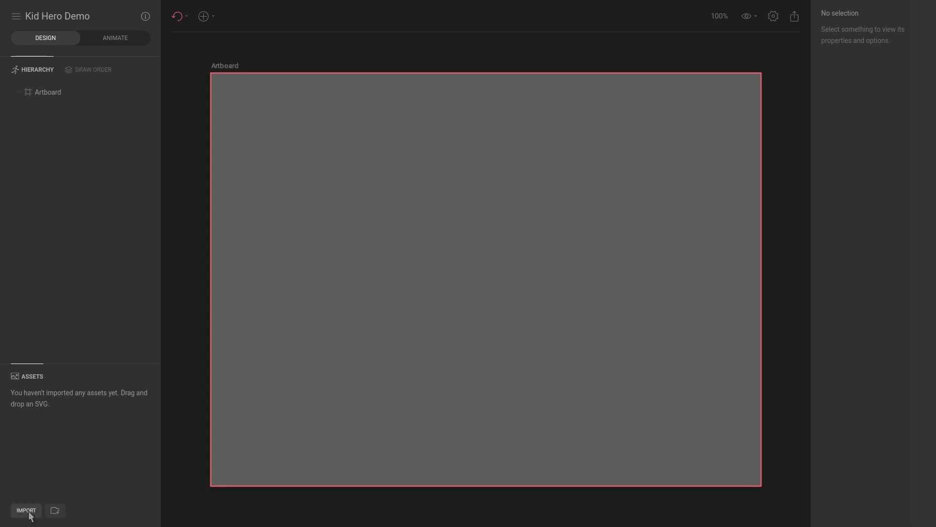
{"action": "left_click", "coordinate": [26, 510]}
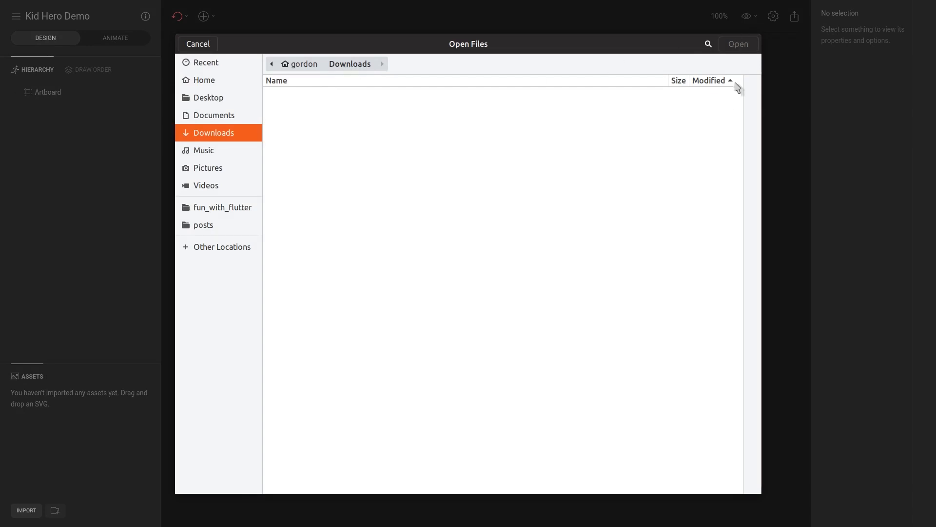
Cancel the import picker and browse to the resources folder in Files.
{"action": "left_click", "coordinate": [197, 43]}
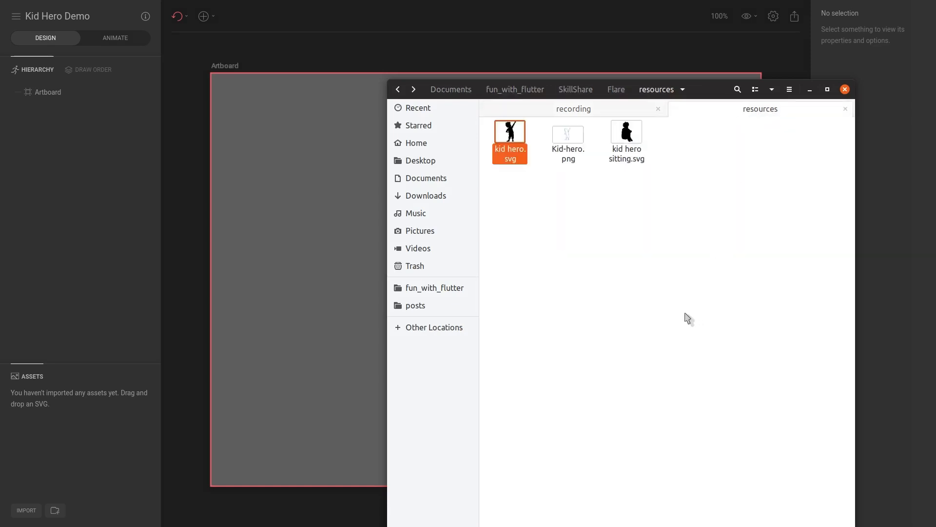
{"action": "left_click", "coordinate": [541, 215]}
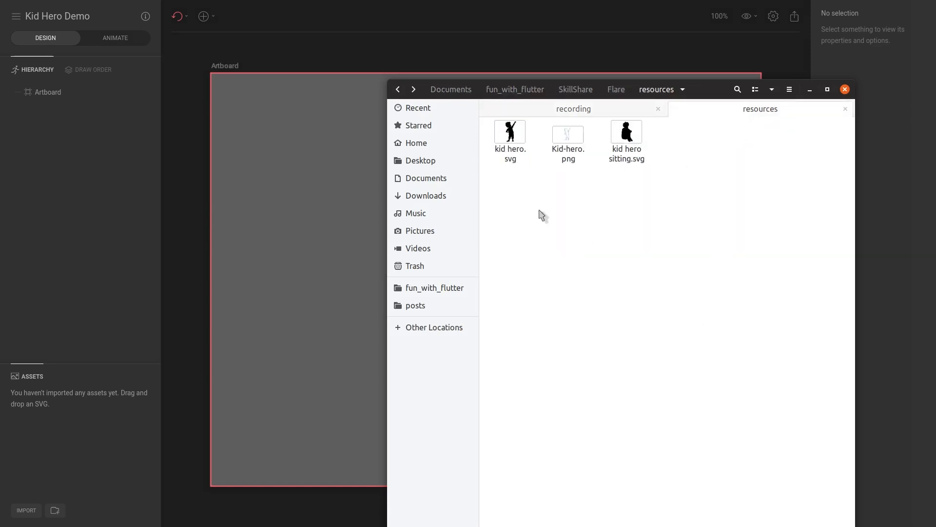
{"action": "left_click", "coordinate": [567, 134]}
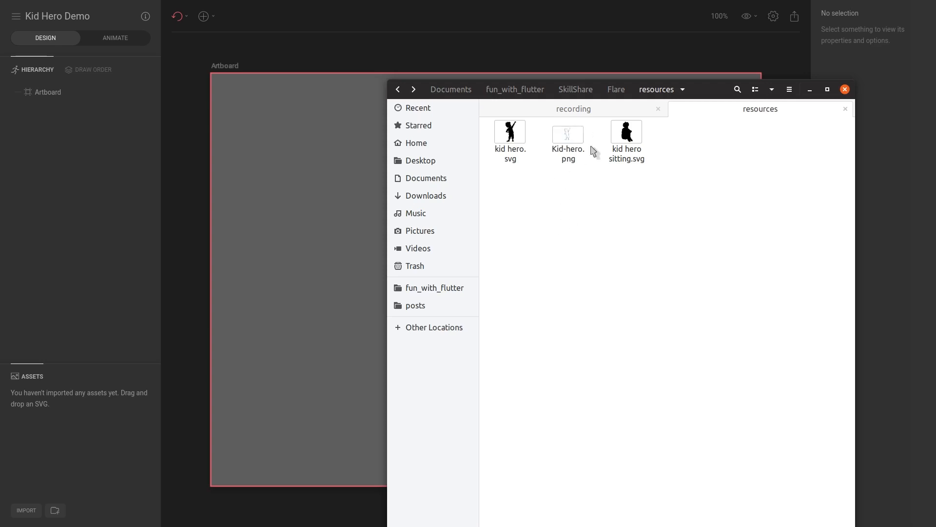
{"action": "mouse_move", "coordinate": [524, 165]}
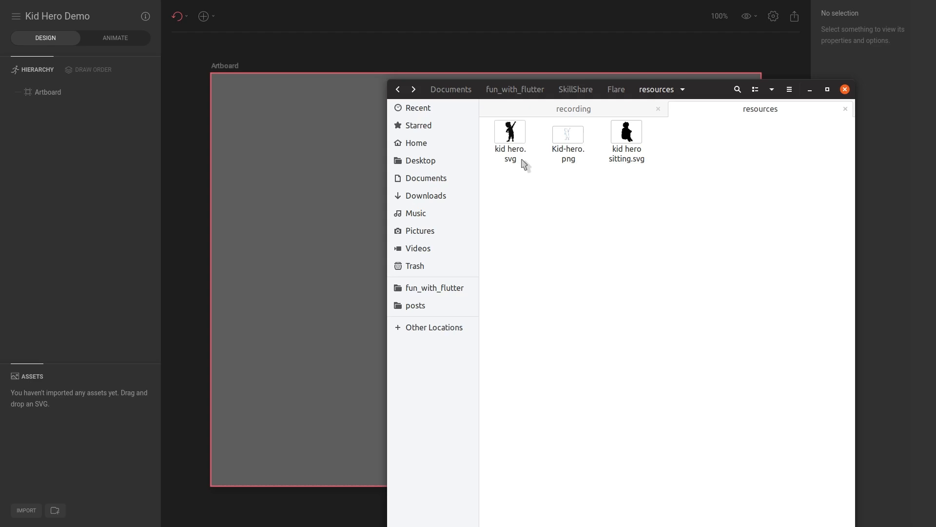
{"action": "mouse_move", "coordinate": [578, 177]}
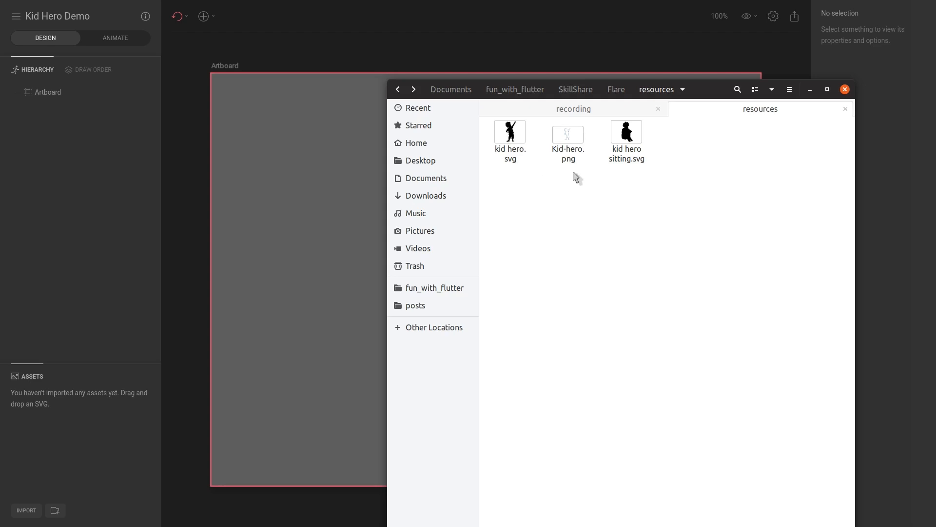
{"action": "mouse_move", "coordinate": [575, 143]}
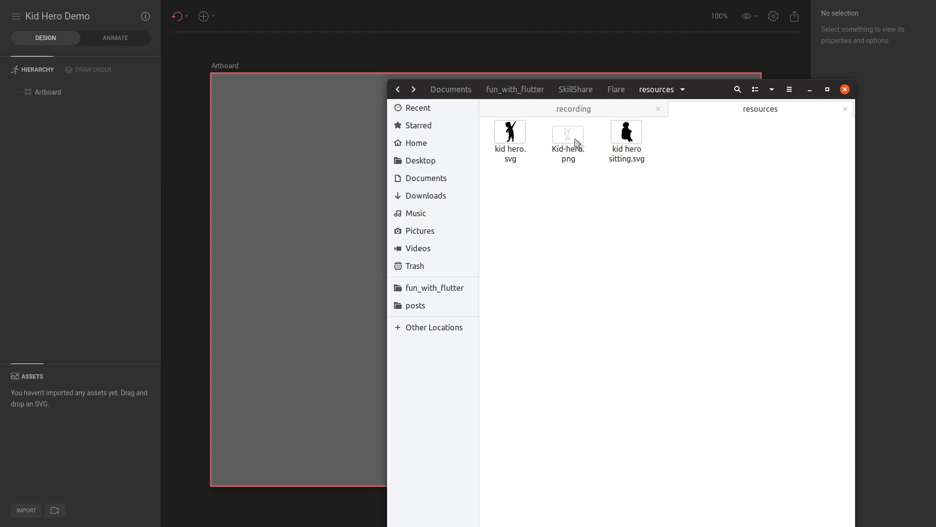
{"action": "mouse_move", "coordinate": [576, 167]}
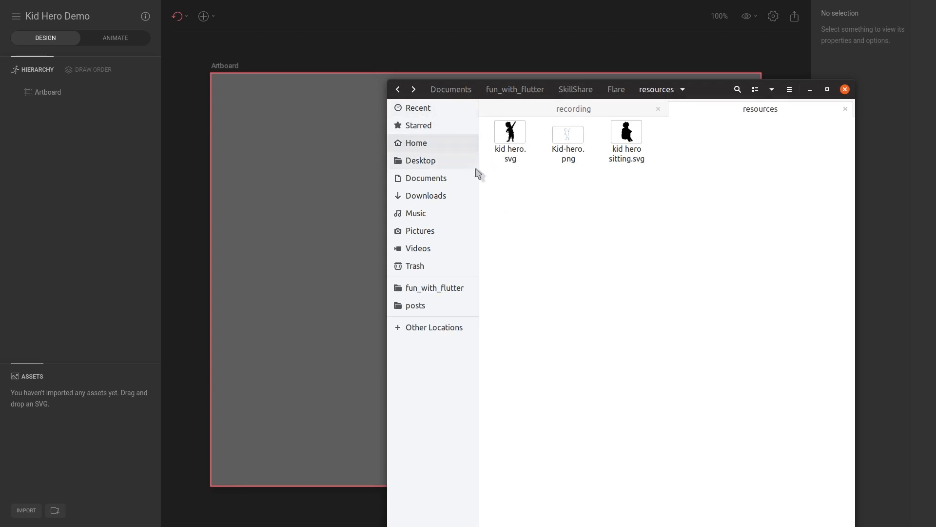
{"action": "mouse_move", "coordinate": [529, 147]}
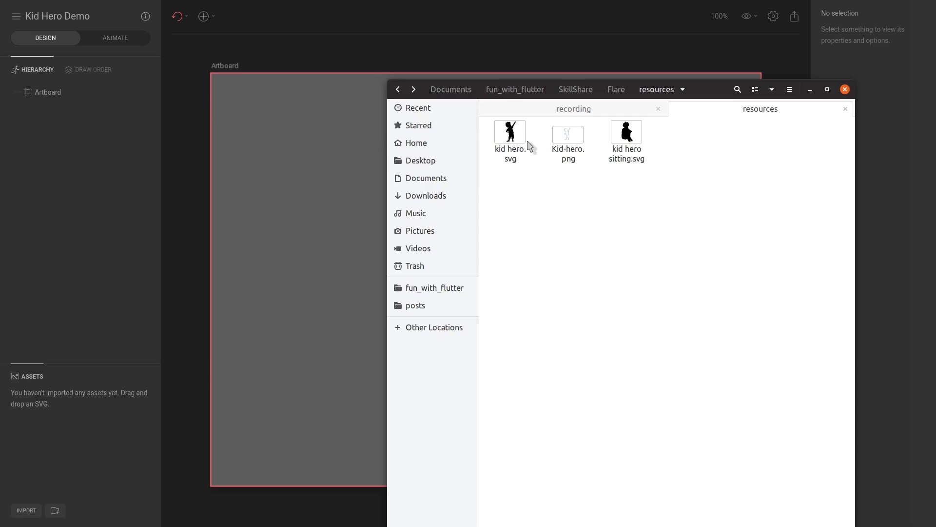
Drag Kid-hero.png from Files and drop it onto the Flare artboard.
{"action": "left_click", "coordinate": [567, 133]}
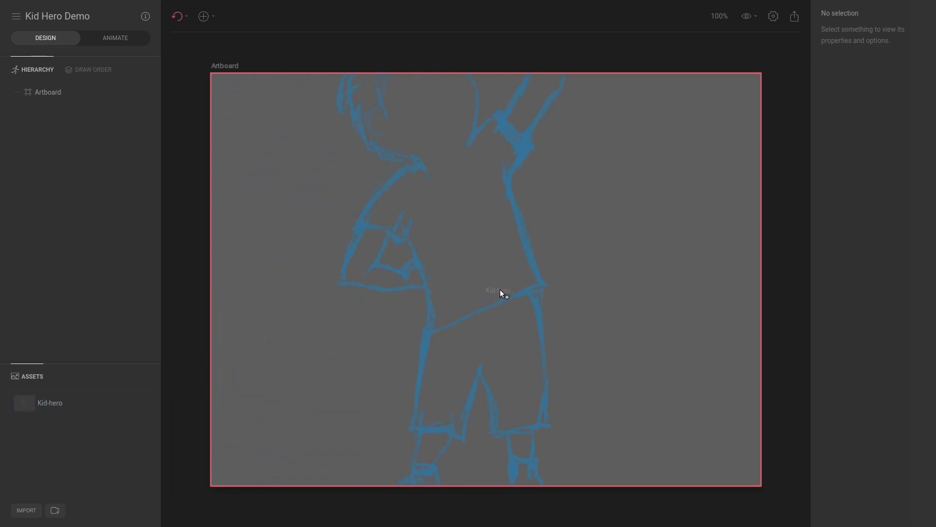
{"action": "left_click", "coordinate": [502, 292]}
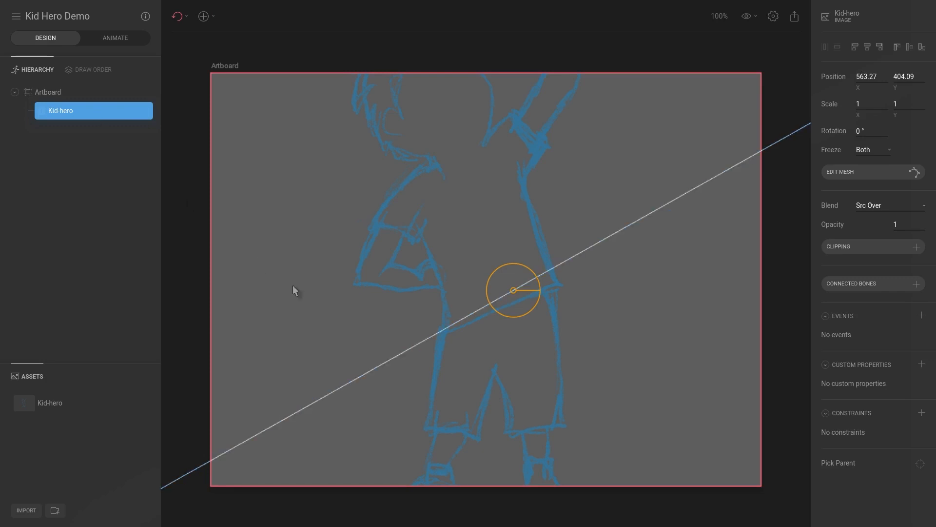
{"action": "mouse_move", "coordinate": [314, 270]}
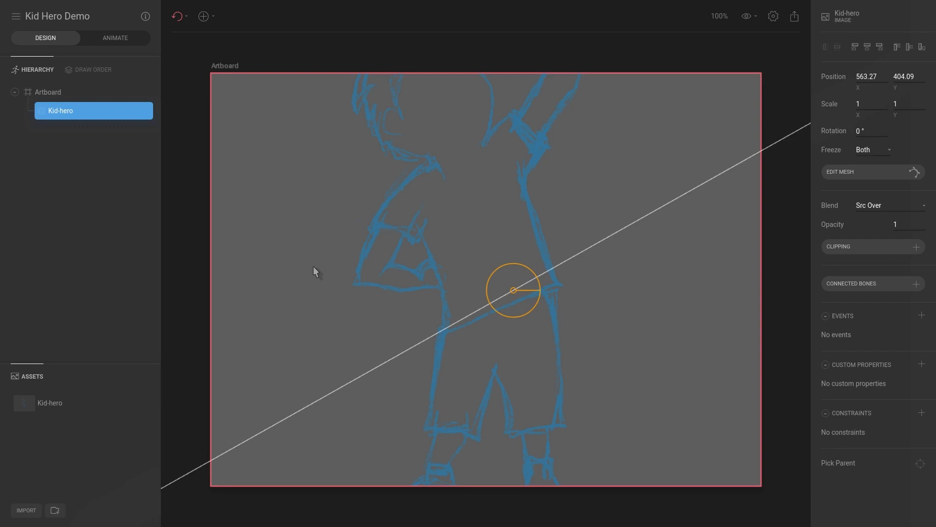
{"action": "mouse_move", "coordinate": [426, 203]}
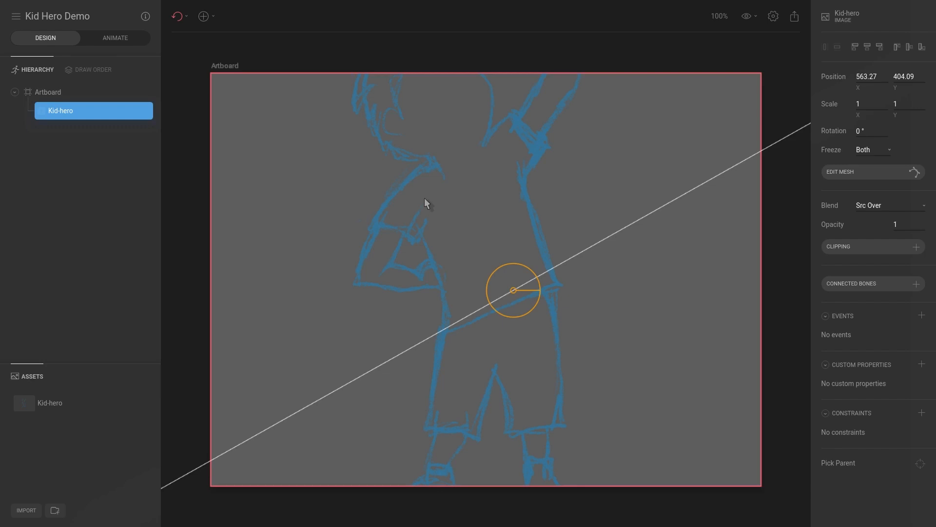
{"action": "mouse_move", "coordinate": [451, 120]}
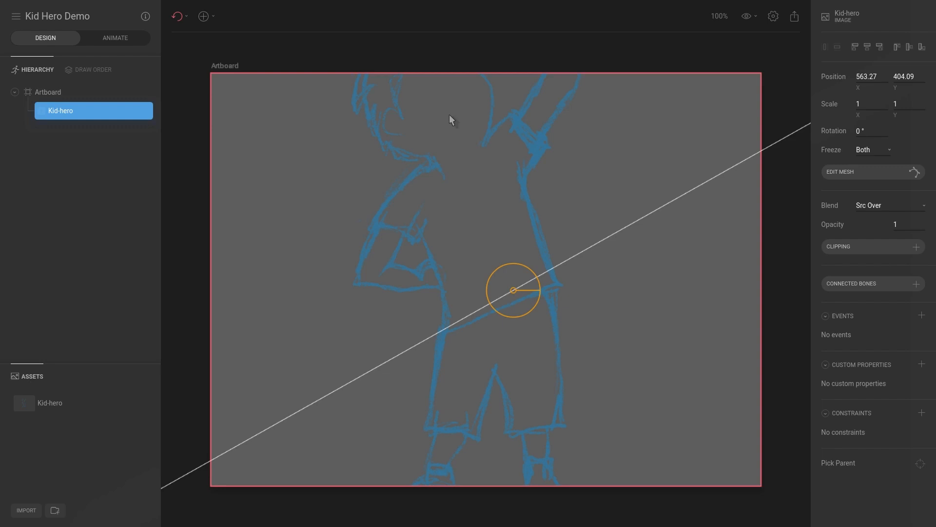
{"action": "mouse_move", "coordinate": [561, 231]}
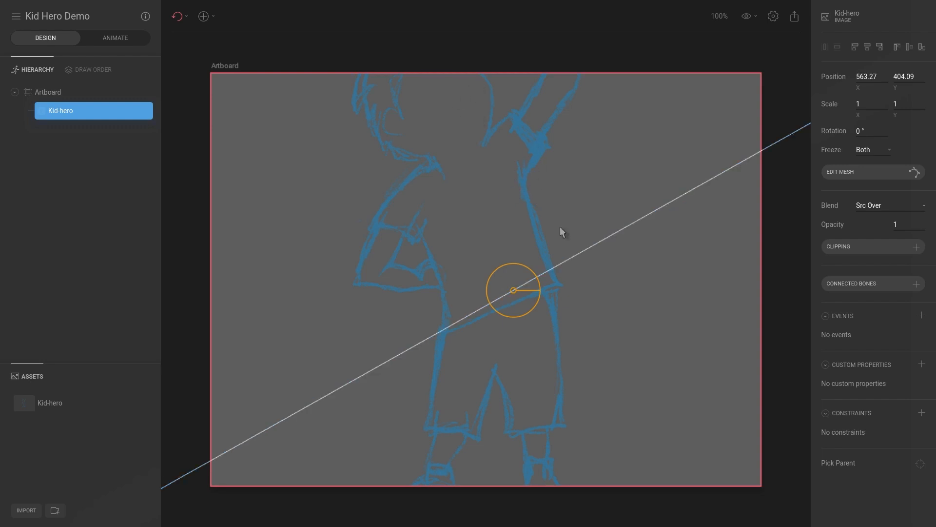
{"action": "mouse_move", "coordinate": [449, 184]}
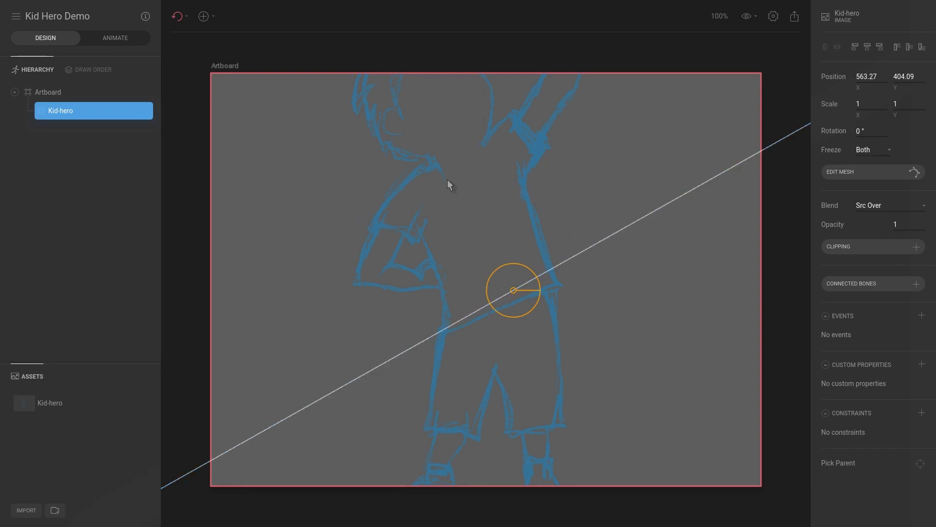
{"action": "mouse_move", "coordinate": [93, 118]}
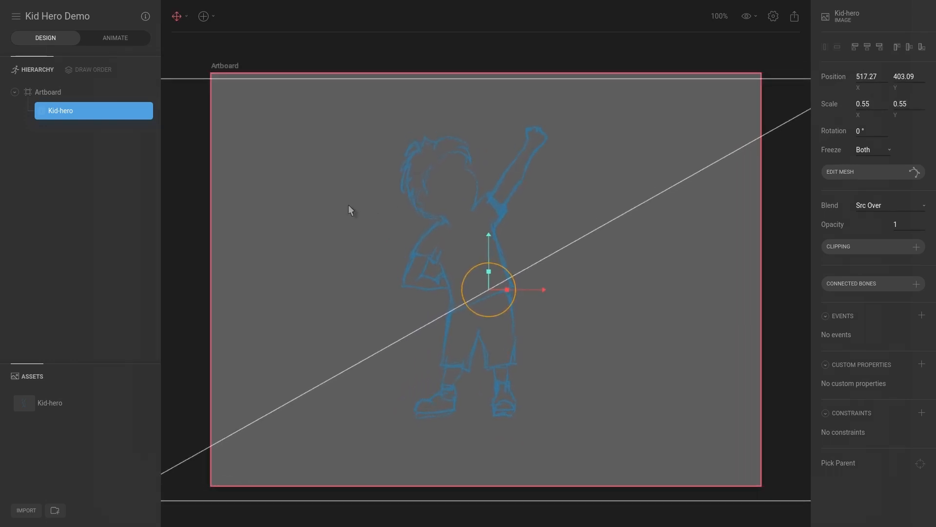
{"action": "mouse_move", "coordinate": [133, 118]}
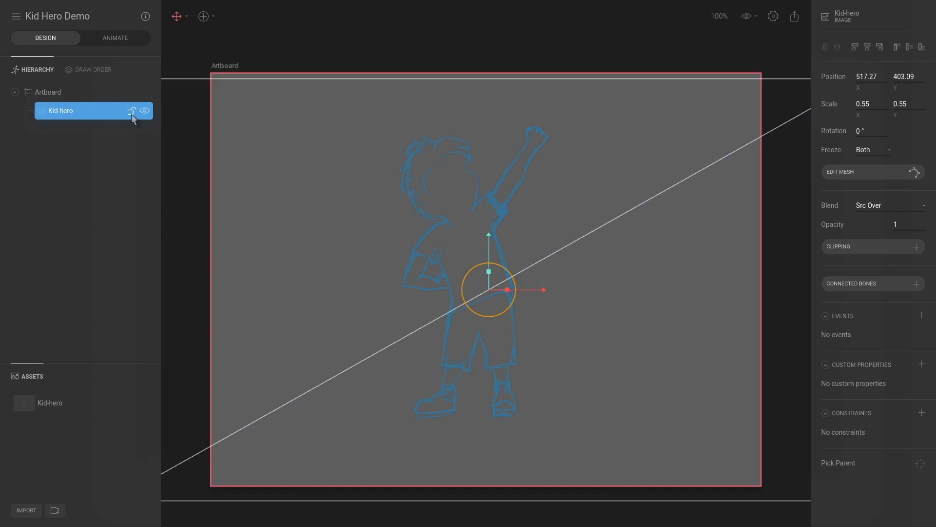
Lock the 0.55-scaled Kid-hero sketch layer in the Hierarchy.
{"action": "left_click", "coordinate": [132, 112]}
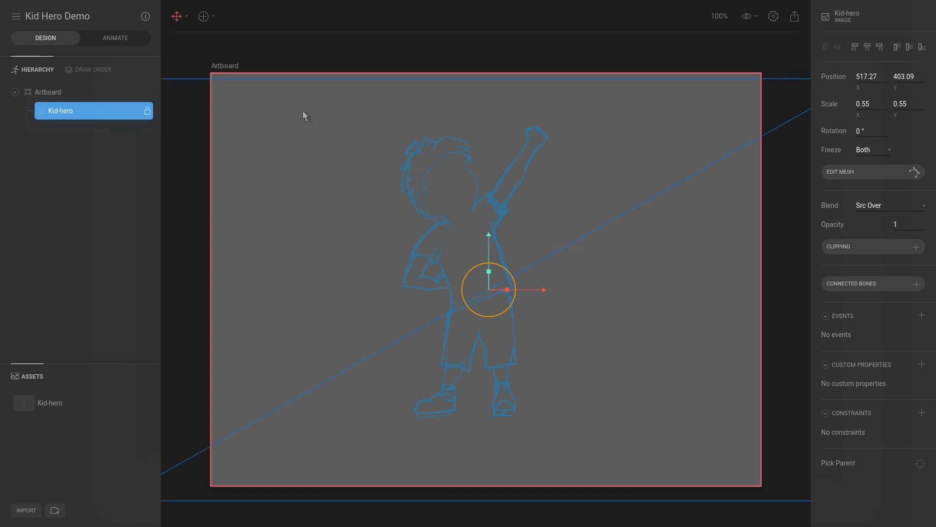
{"action": "mouse_move", "coordinate": [402, 163]}
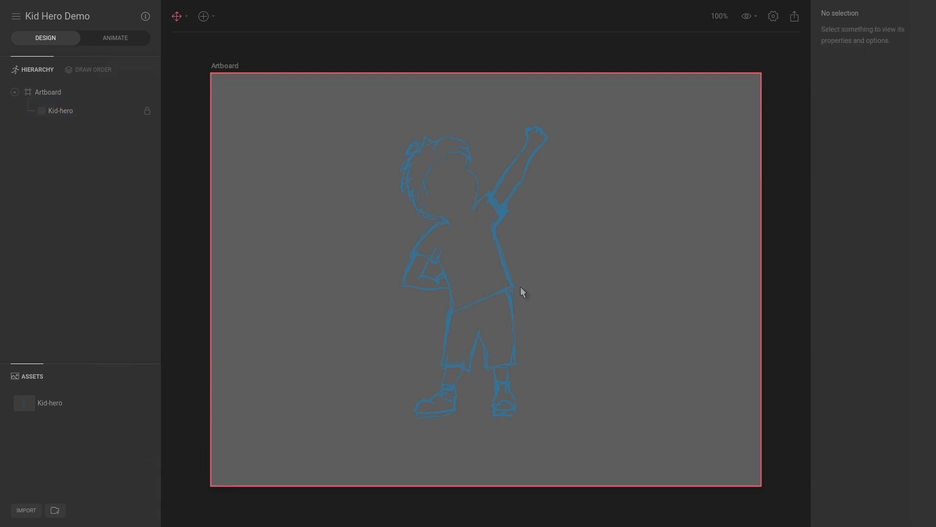
{"action": "mouse_move", "coordinate": [175, 134]}
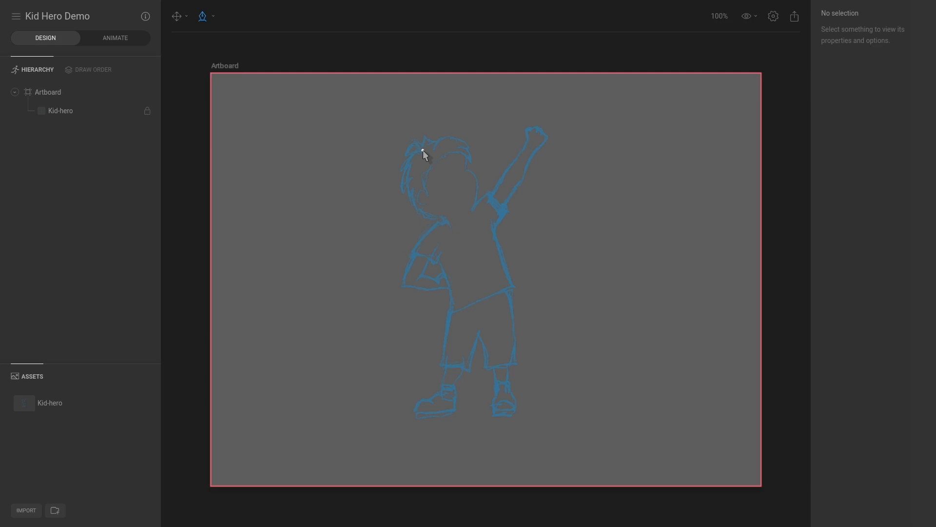
Zoom in and pen-trace points from the hair top through the hair spike.
{"action": "scroll", "scroll_direction": "up", "scroll_amount": 3}
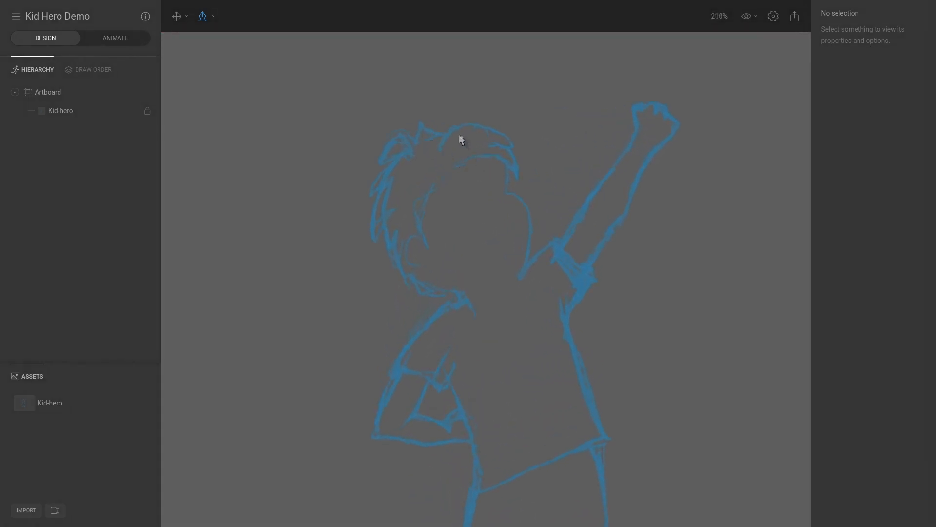
{"action": "left_click", "coordinate": [443, 133]}
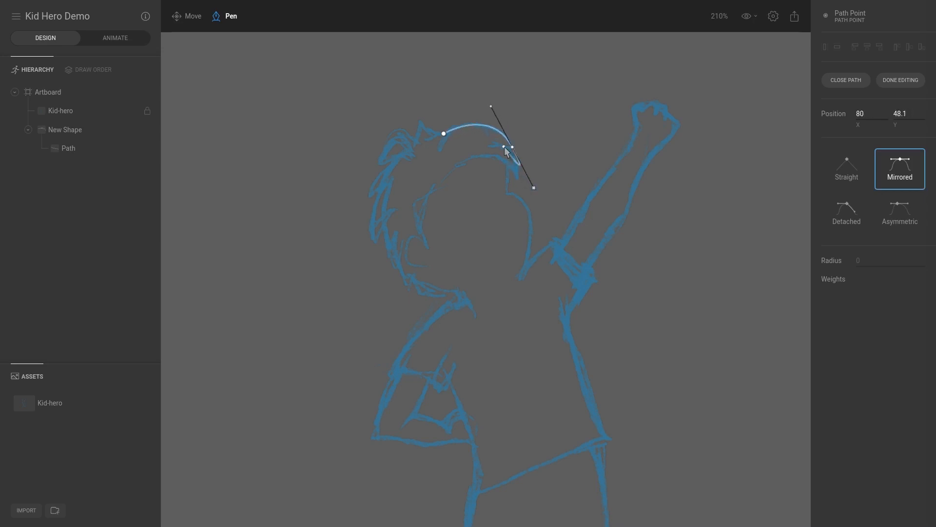
{"action": "left_click", "coordinate": [511, 186]}
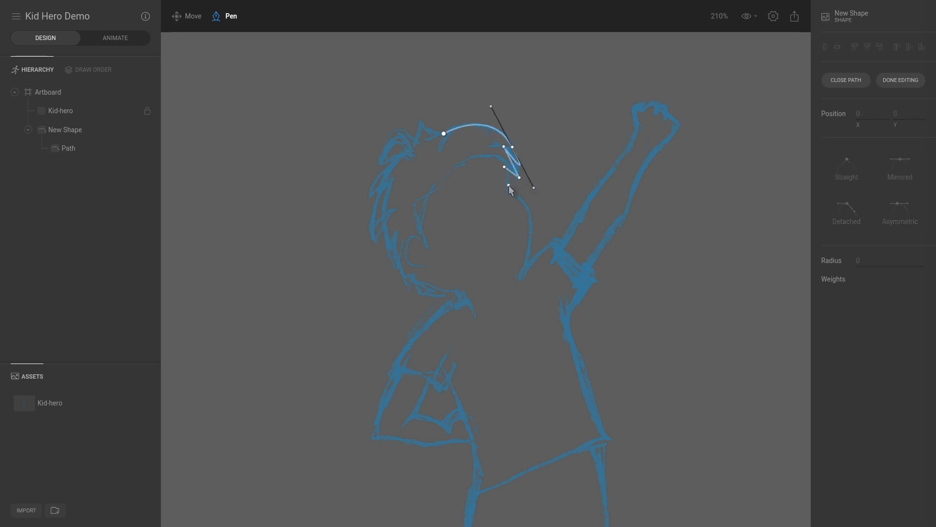
{"action": "left_click", "coordinate": [520, 275]}
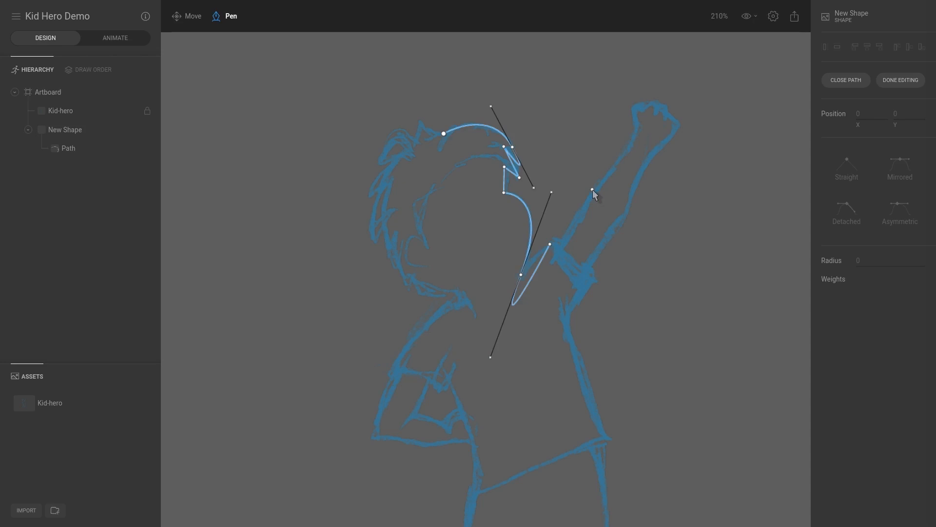
{"action": "mouse_move", "coordinate": [588, 211]}
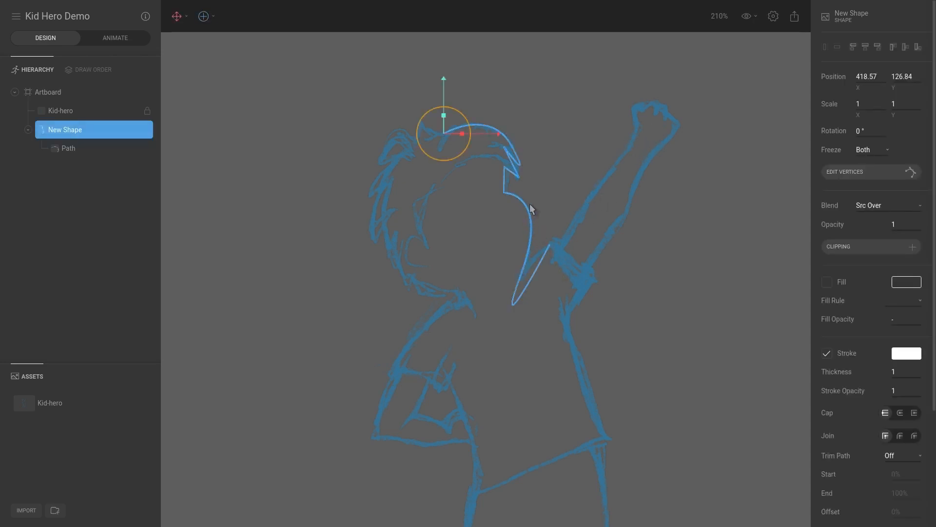
Make the hair spike point Detached and select the lower point near the shoulder.
{"action": "left_click", "coordinate": [846, 171]}
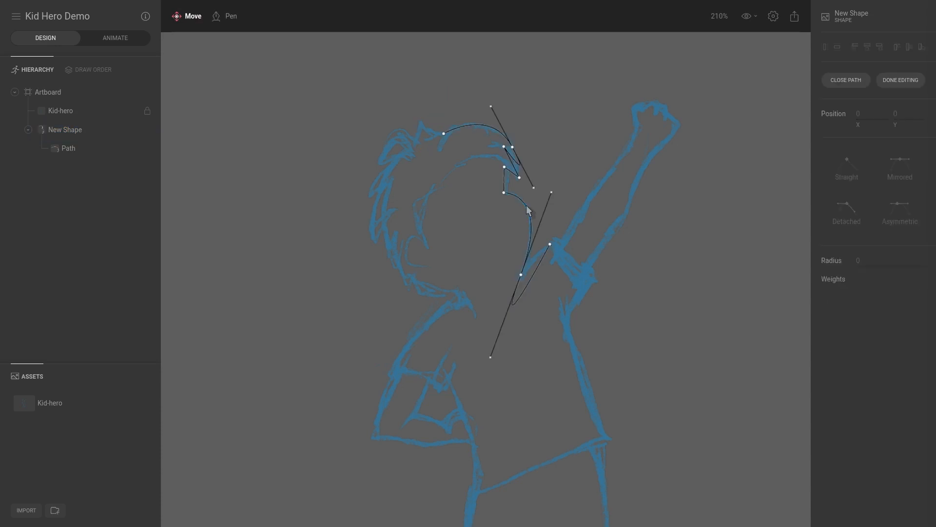
{"action": "scroll", "scroll_direction": "up", "scroll_amount": 3}
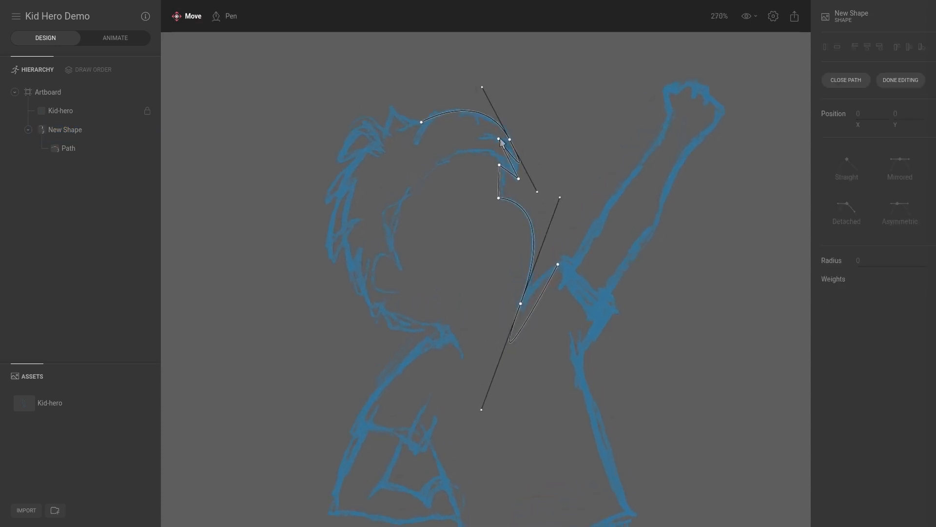
{"action": "scroll", "scroll_direction": "up", "scroll_amount": 3}
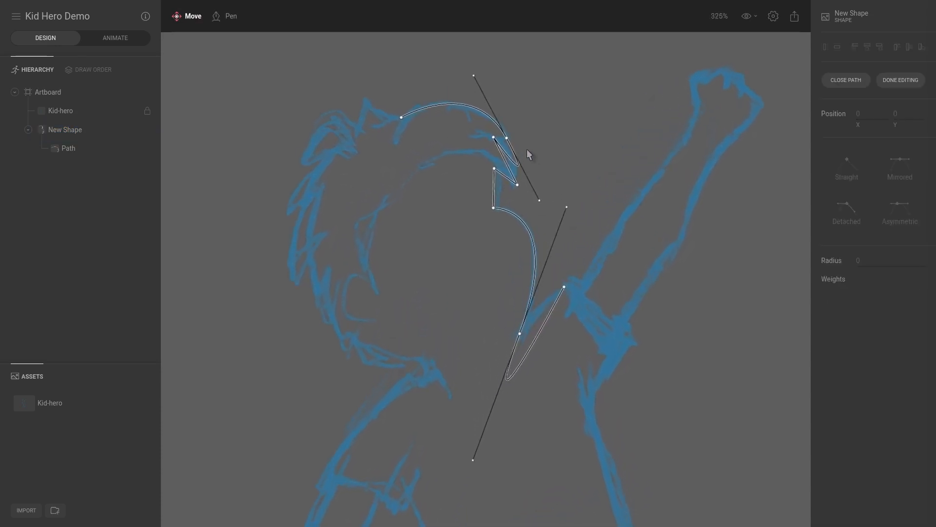
{"action": "left_click", "coordinate": [516, 186]}
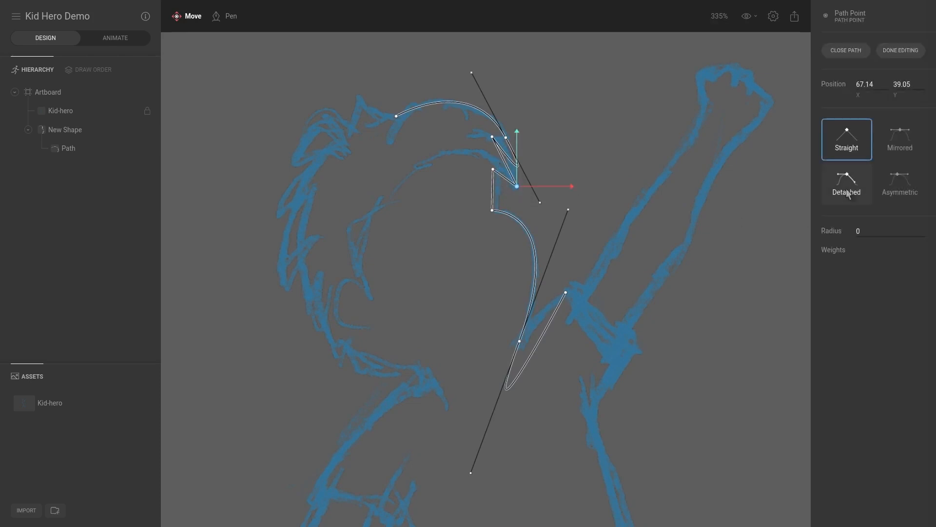
{"action": "left_click", "coordinate": [845, 183]}
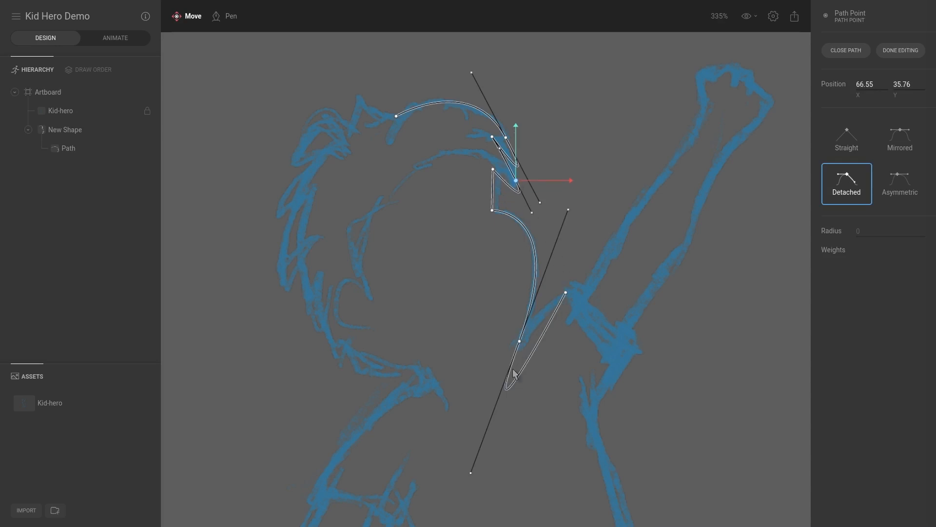
{"action": "left_click", "coordinate": [490, 428]}
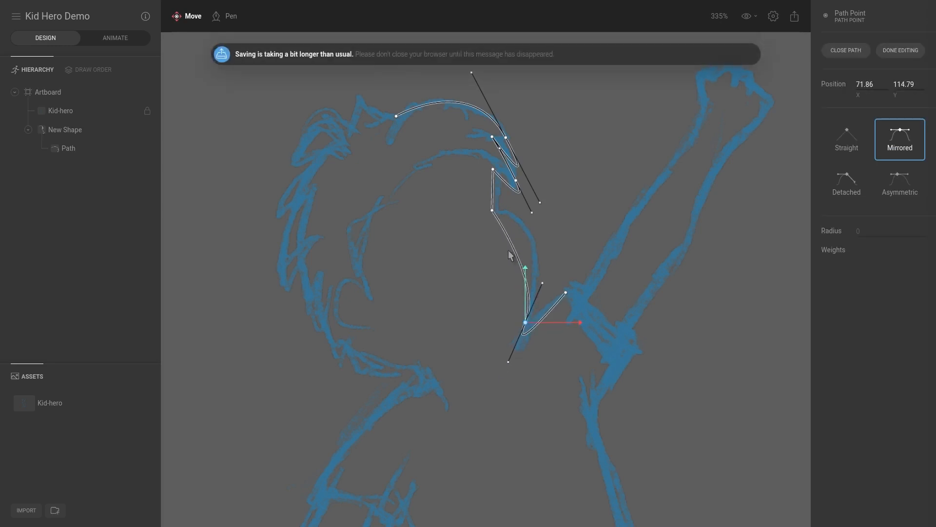
{"action": "mouse_move", "coordinate": [517, 240]}
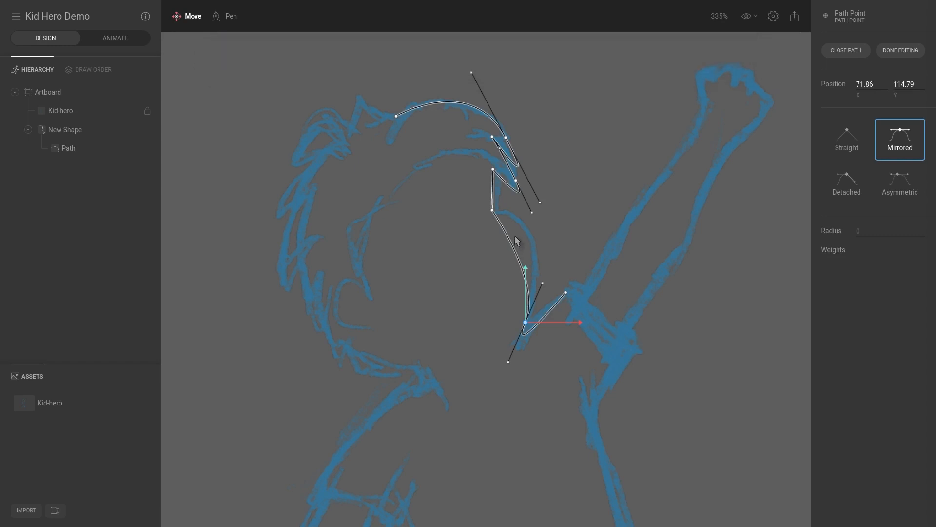
{"action": "mouse_move", "coordinate": [176, 15]}
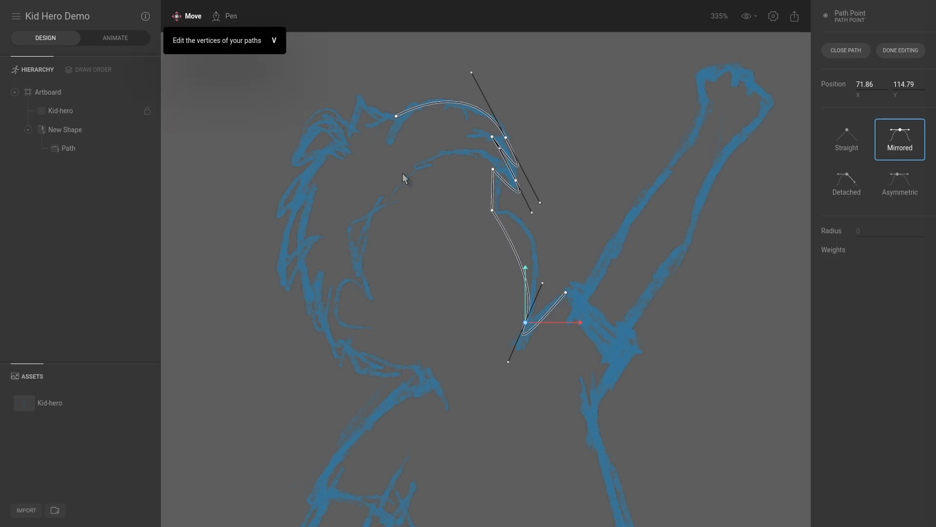
Add pen points along the face curve toward the arm.
{"action": "left_click", "coordinate": [229, 16]}
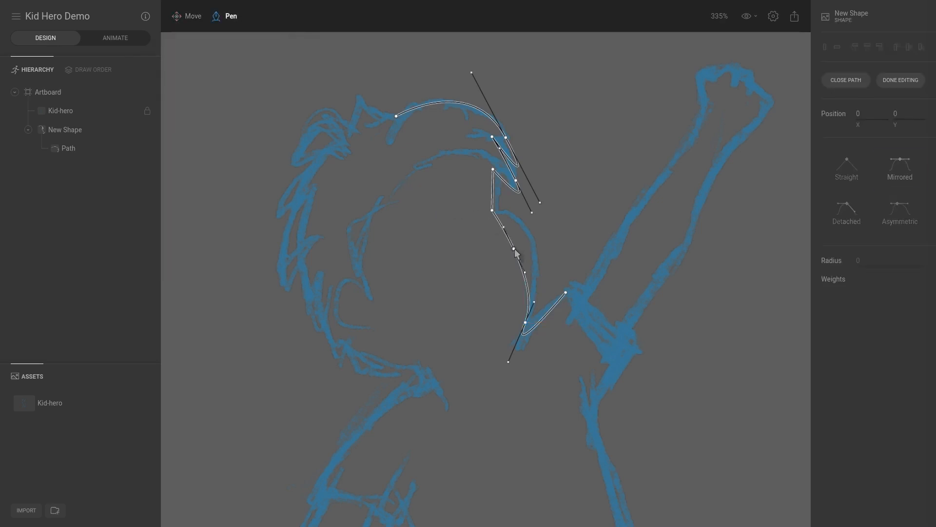
{"action": "left_click", "coordinate": [528, 233]}
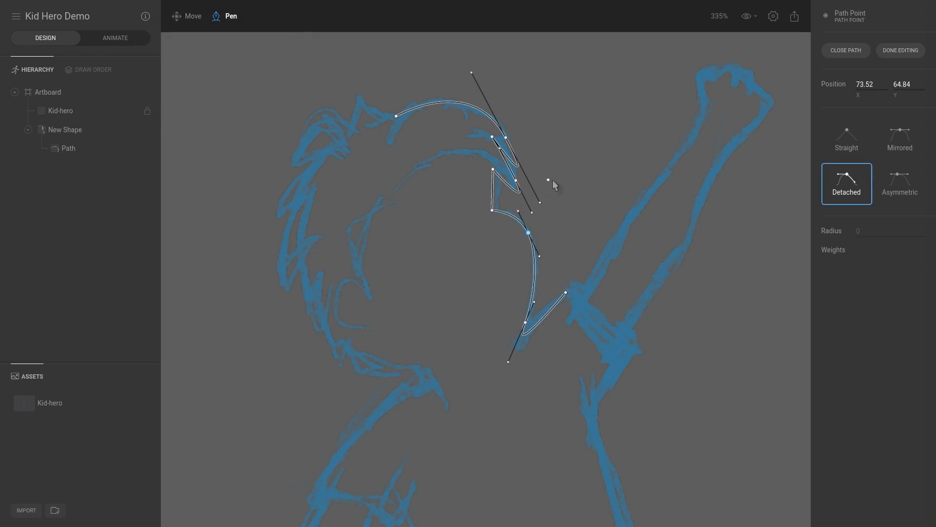
{"action": "scroll", "scroll_direction": "down", "scroll_amount": 3}
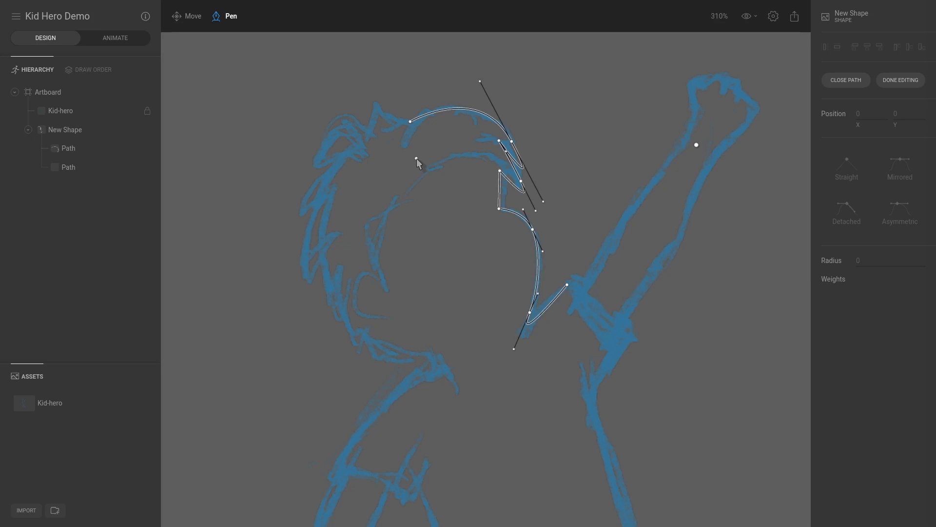
{"action": "mouse_move", "coordinate": [505, 245]}
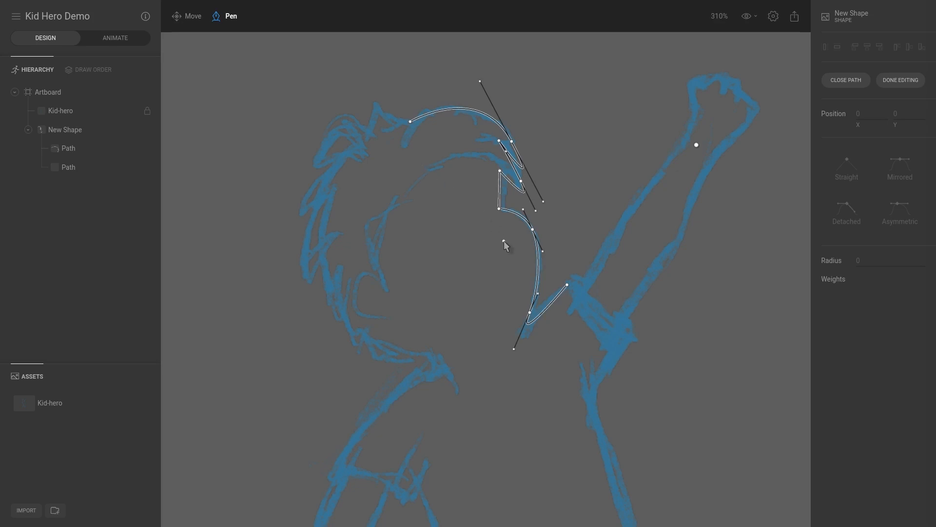
{"action": "mouse_move", "coordinate": [515, 261]}
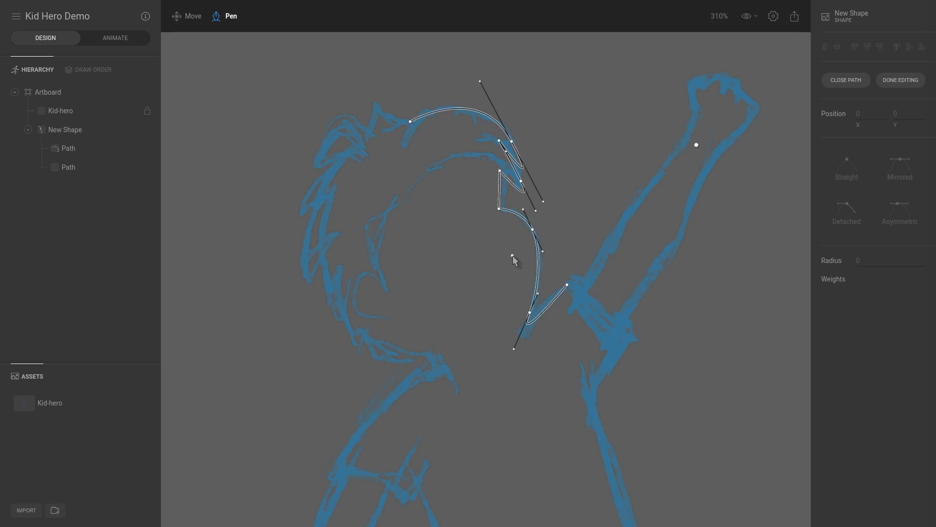
{"action": "mouse_move", "coordinate": [525, 264]}
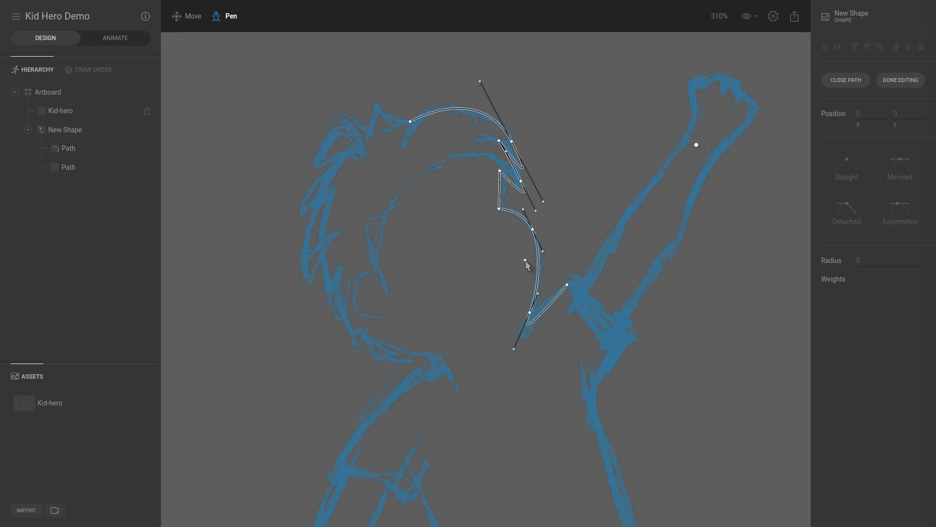
{"action": "scroll", "scroll_direction": "down", "scroll_amount": 3}
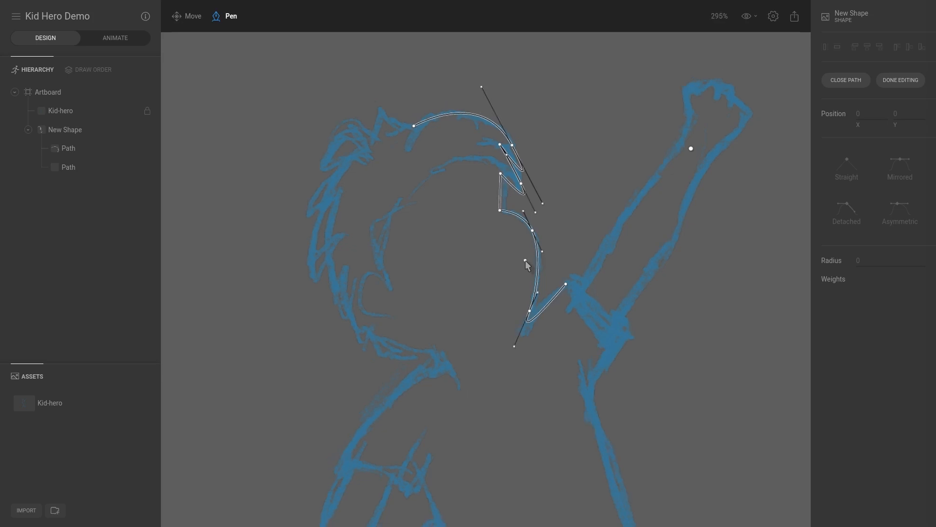
{"action": "scroll", "scroll_direction": "down", "scroll_amount": 3}
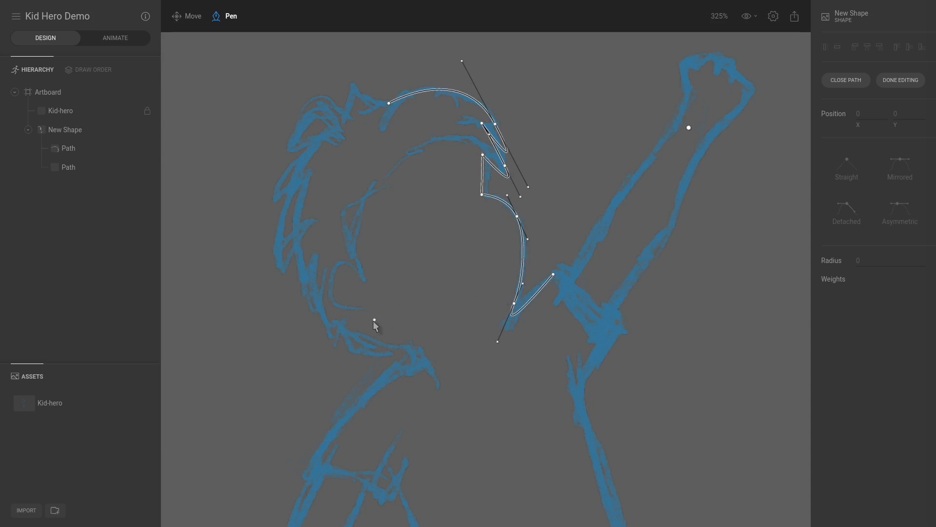
{"action": "mouse_move", "coordinate": [82, 208]}
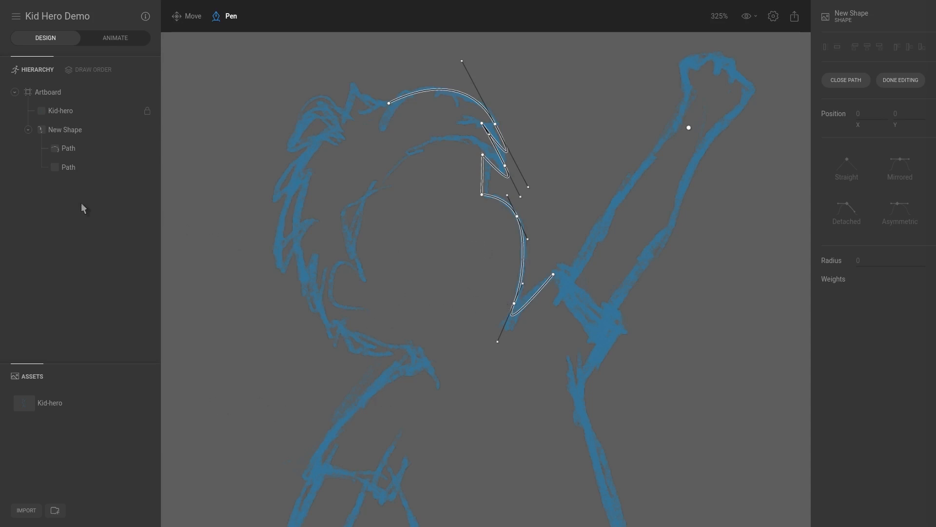
Unlock the Kid-hero sketch and delete it along with New Shape.
{"action": "left_click", "coordinate": [899, 79]}
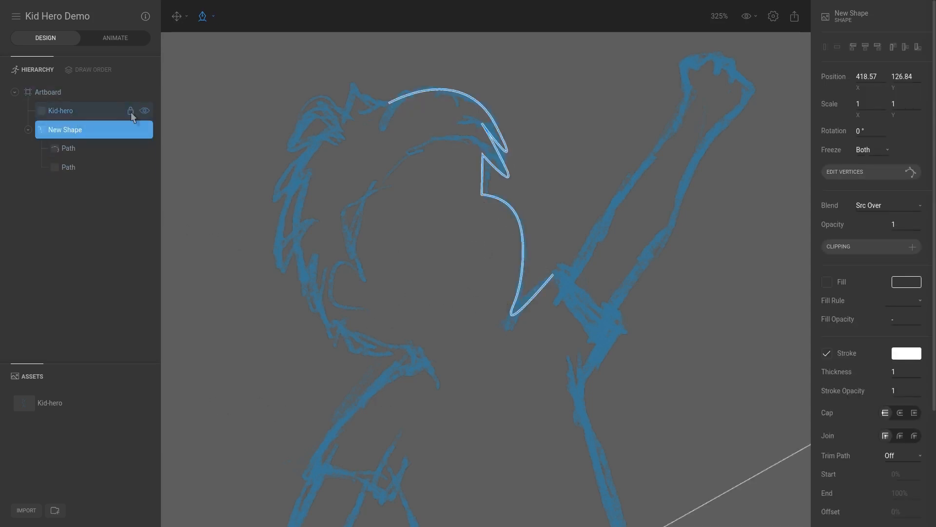
{"action": "mouse_move", "coordinate": [107, 251]}
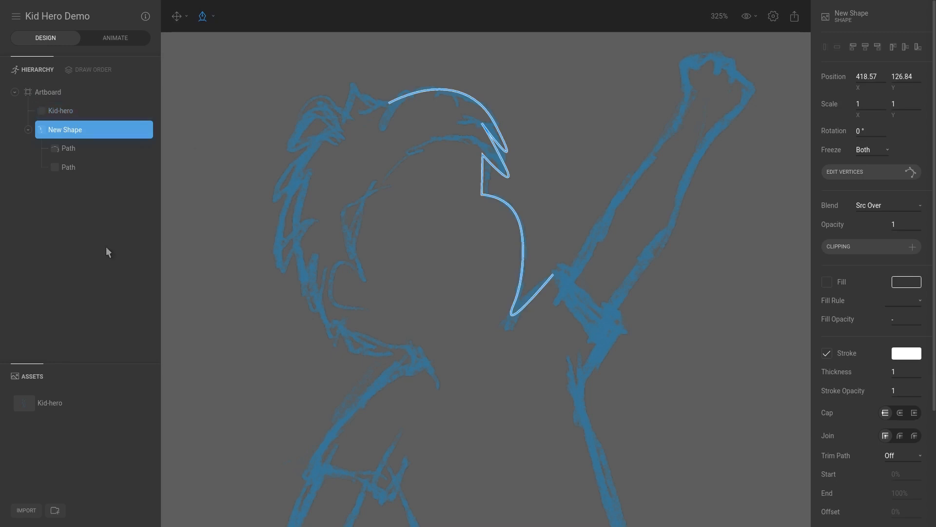
{"action": "left_click", "coordinate": [59, 111]}
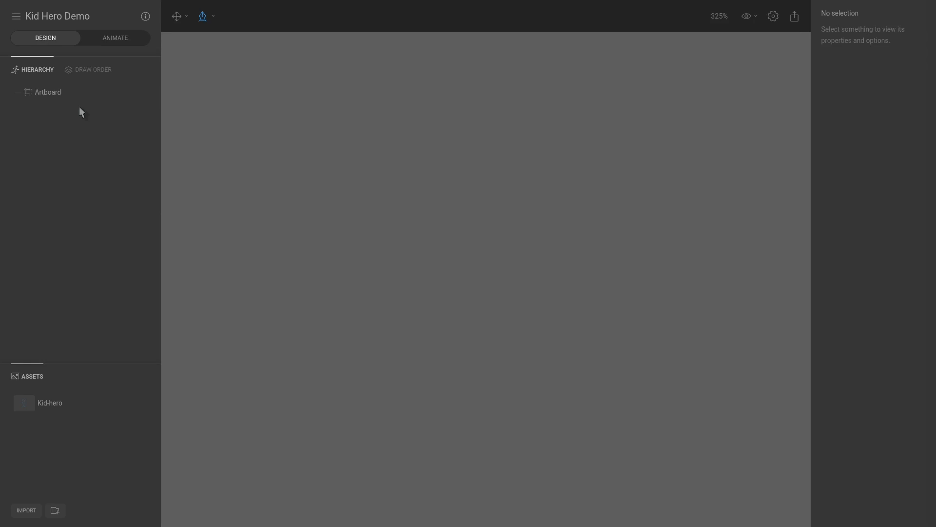
{"action": "mouse_move", "coordinate": [29, 511]}
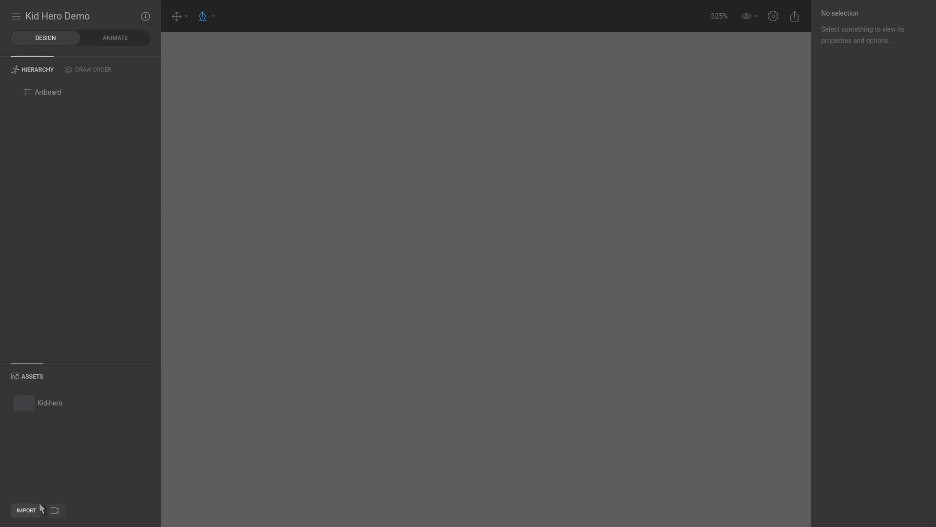
{"action": "mouse_move", "coordinate": [307, 397]}
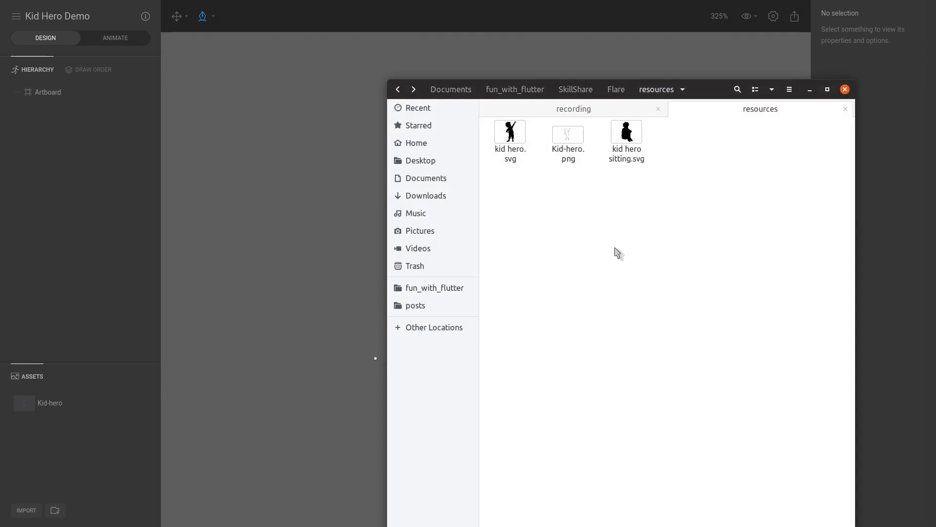
Select kid hero.svg in Files and drag it onto the Flare artboard.
{"action": "left_click", "coordinate": [509, 132]}
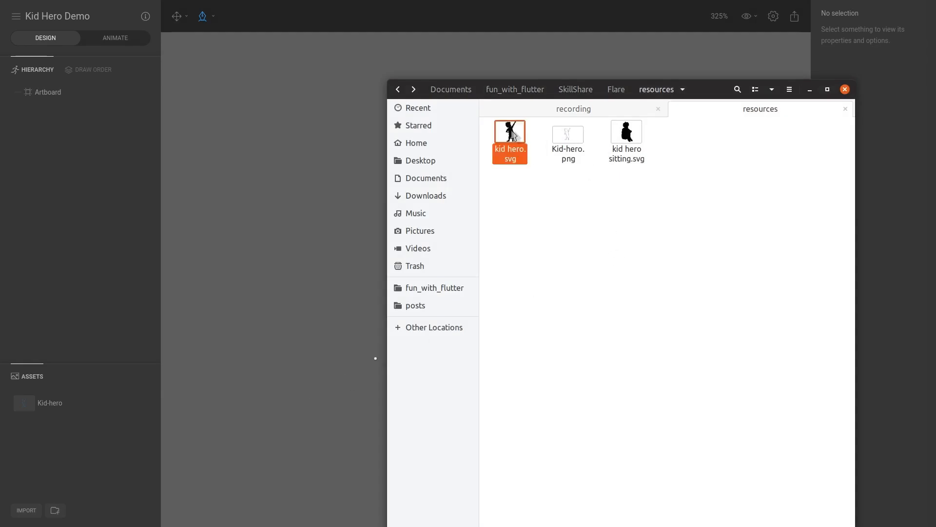
{"action": "left_click", "coordinate": [844, 89]}
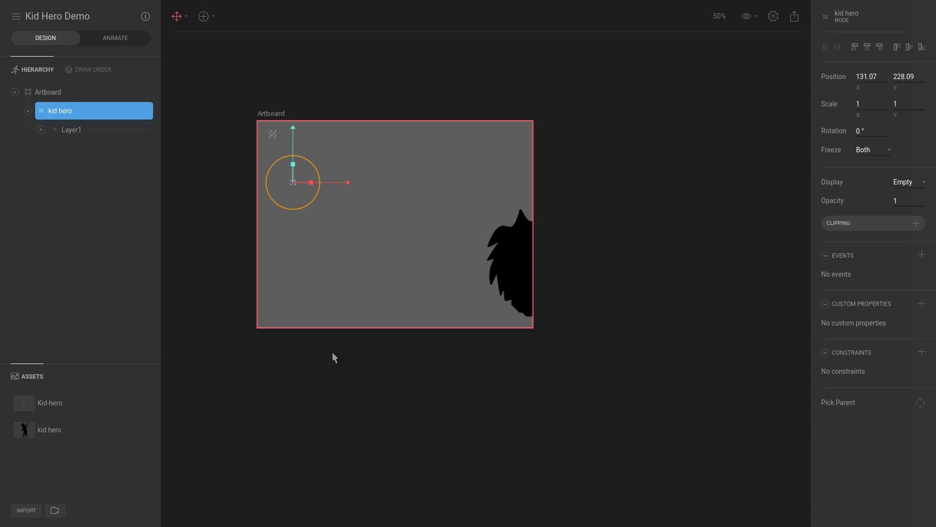
{"action": "mouse_move", "coordinate": [516, 210]}
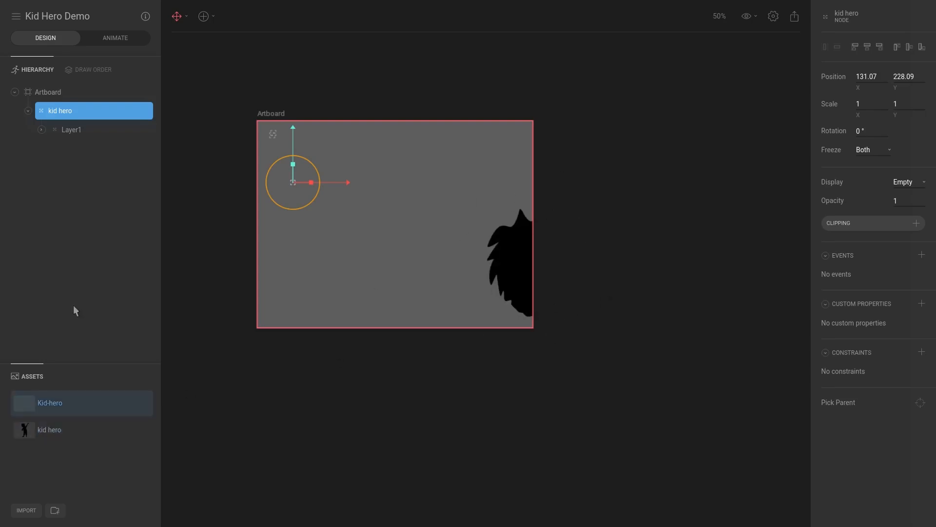
Expand Layer1 and both of its Nodes in the Hierarchy to reveal their Shapes.
{"action": "left_click", "coordinate": [41, 130]}
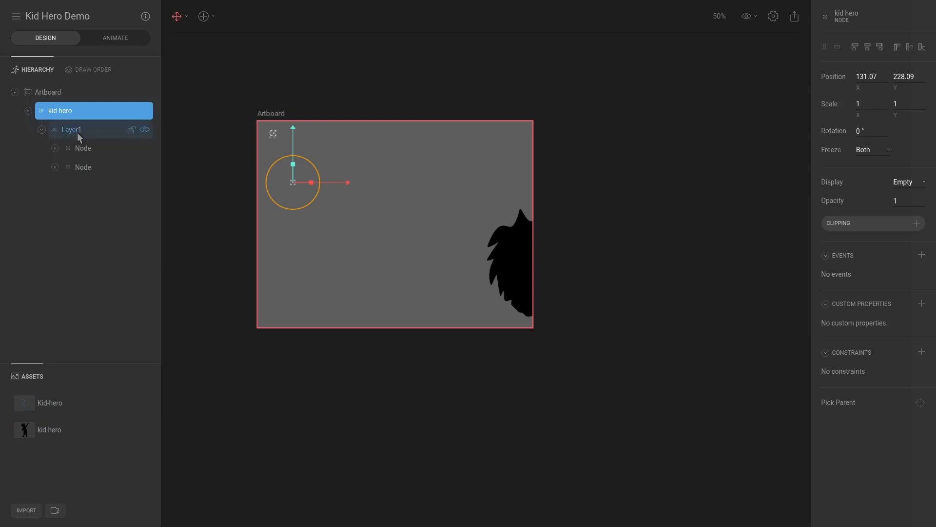
{"action": "left_click", "coordinate": [54, 148]}
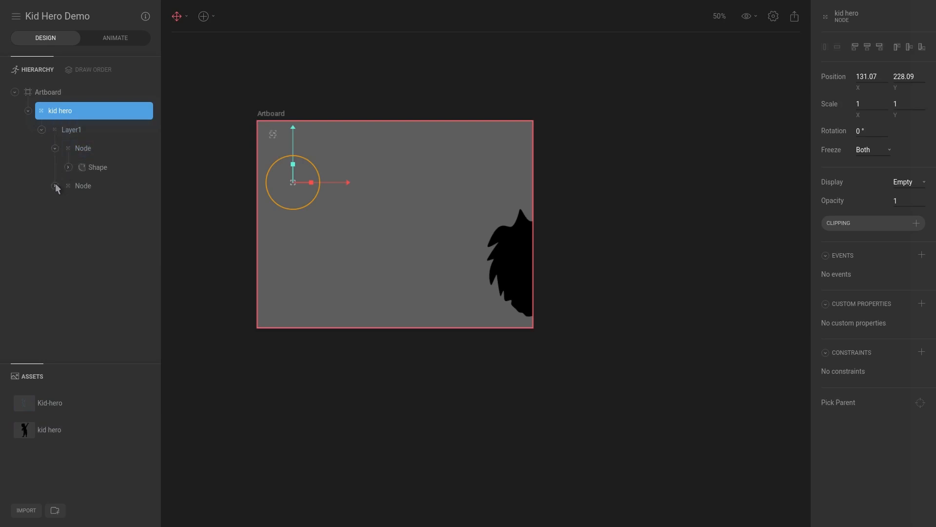
{"action": "left_click", "coordinate": [55, 186]}
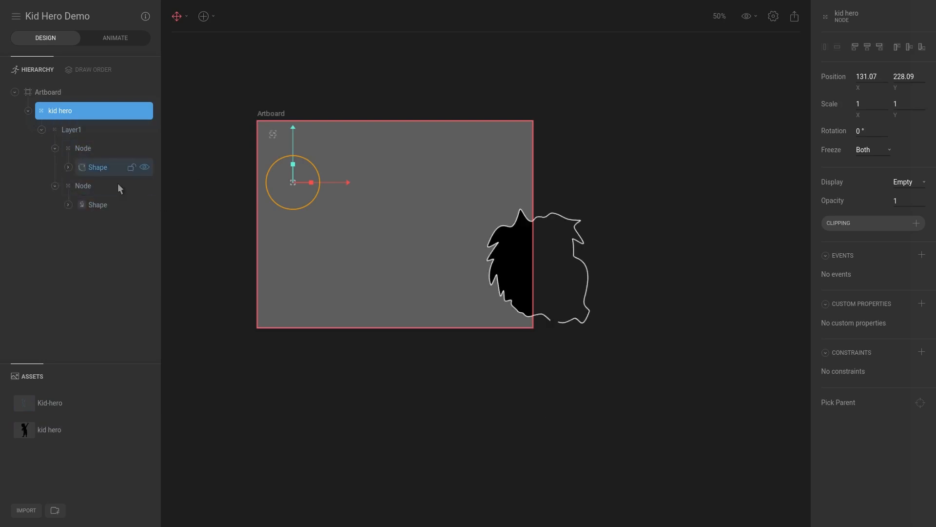
{"action": "left_click", "coordinate": [98, 204]}
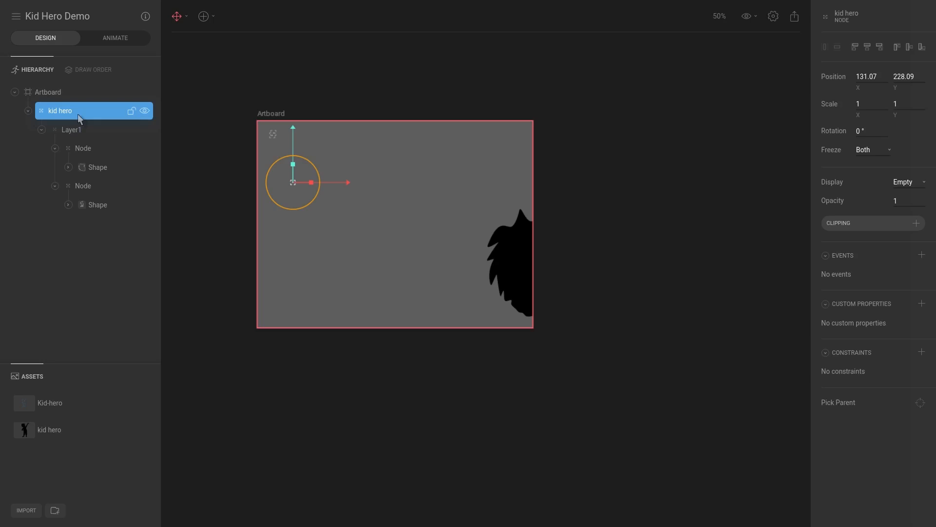
With freezing off, move the kid hero group up and left on the artboard.
{"action": "left_click", "coordinate": [871, 149]}
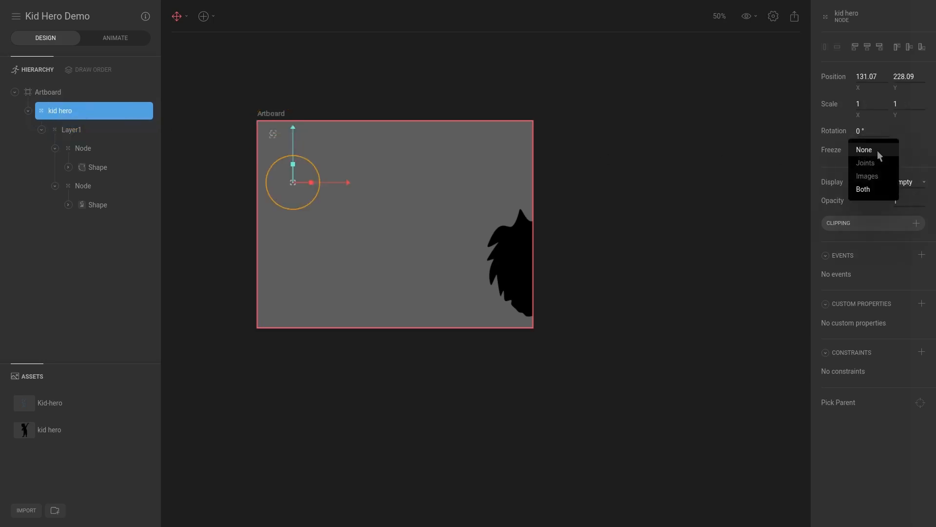
{"action": "mouse_move", "coordinate": [865, 152]}
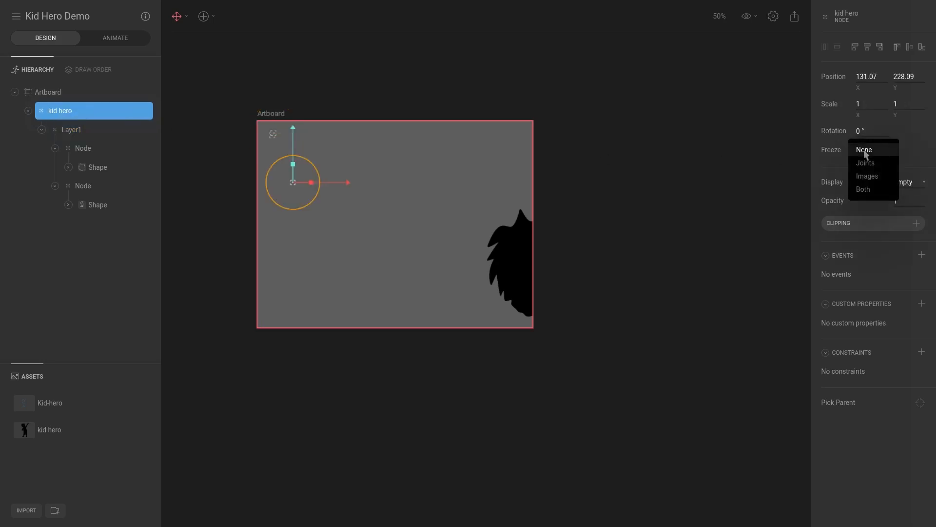
{"action": "mouse_move", "coordinate": [864, 162]}
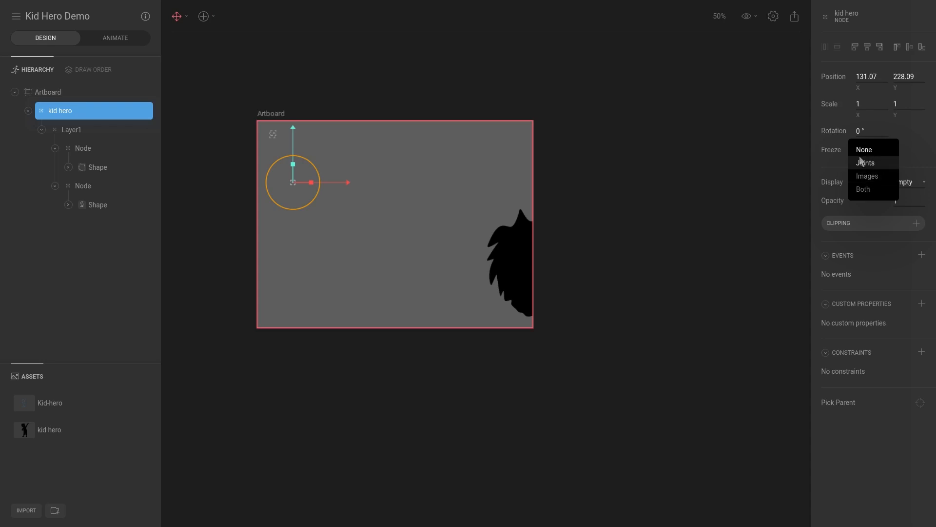
{"action": "left_click", "coordinate": [864, 149]}
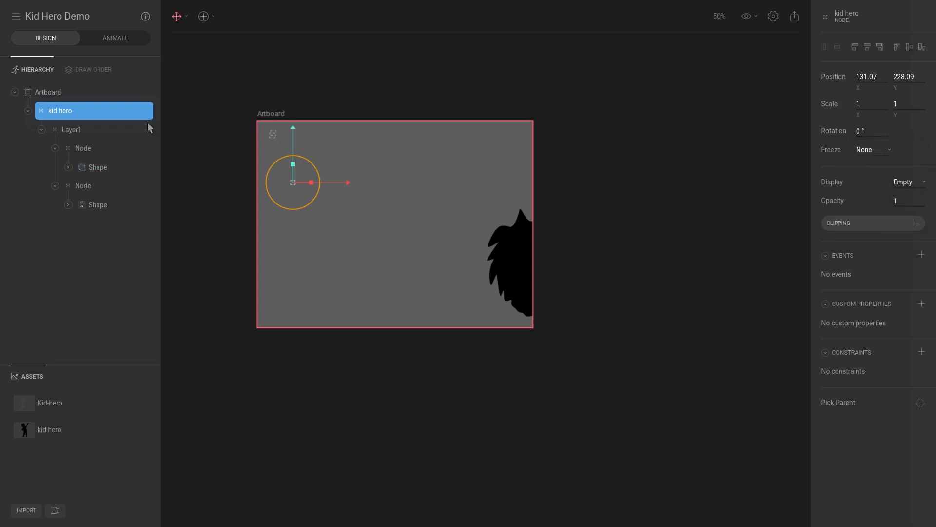
{"action": "mouse_move", "coordinate": [83, 112]}
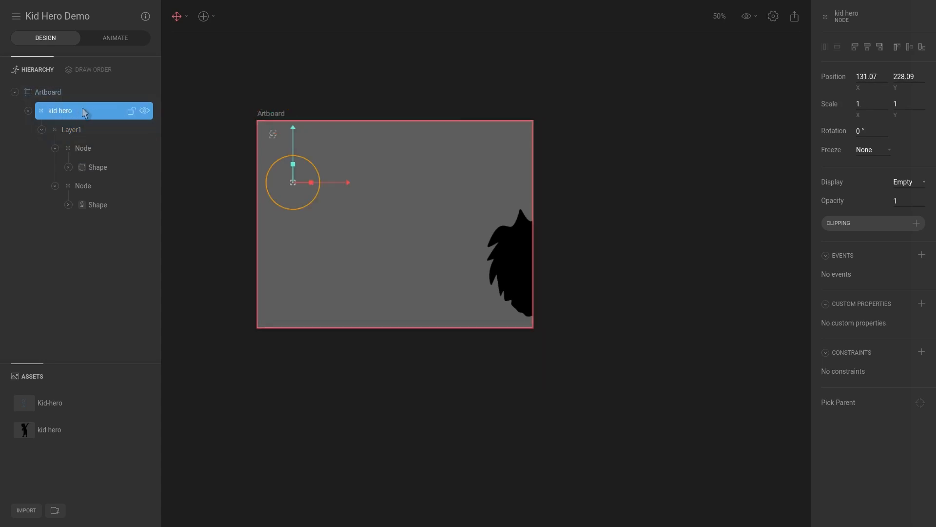
{"action": "mouse_move", "coordinate": [313, 168]}
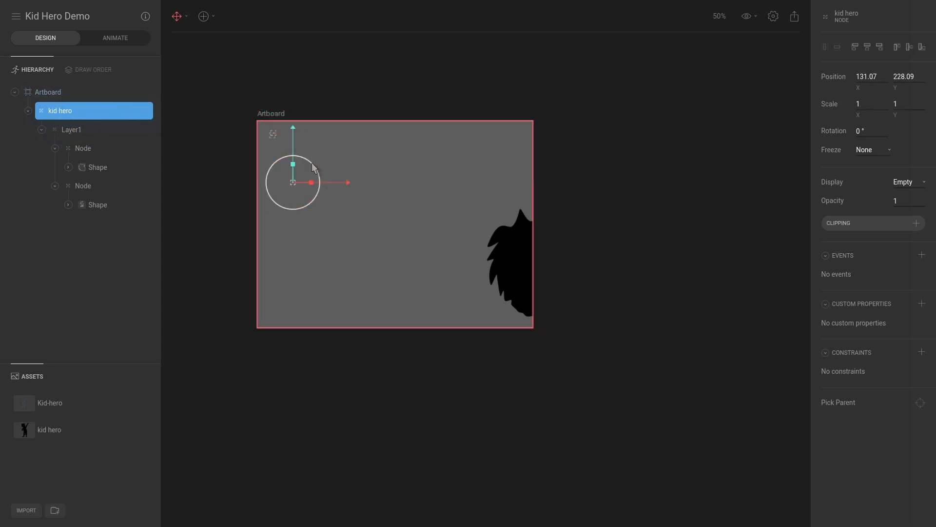
{"action": "left_click_drag", "start_coordinate": [292, 182], "coordinate": [219, 174]}
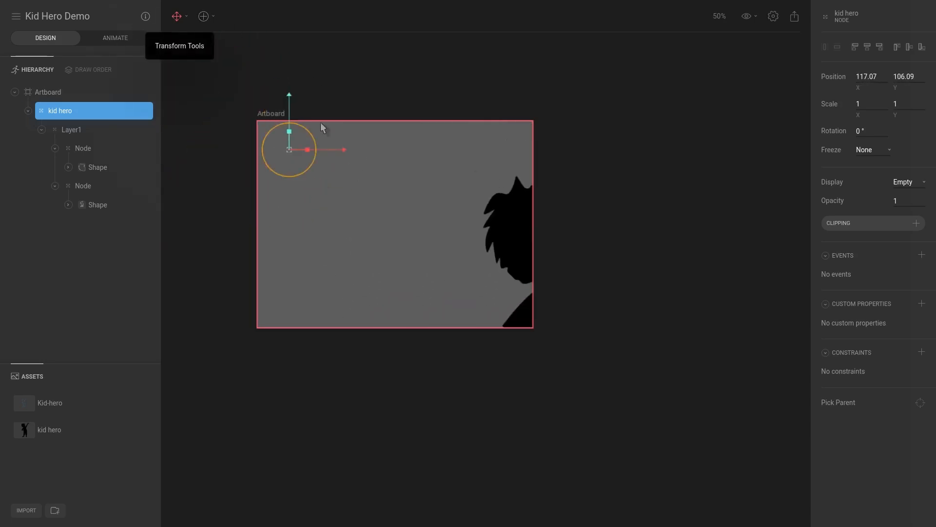
{"action": "left_click_drag", "start_coordinate": [289, 148], "coordinate": [269, 122]}
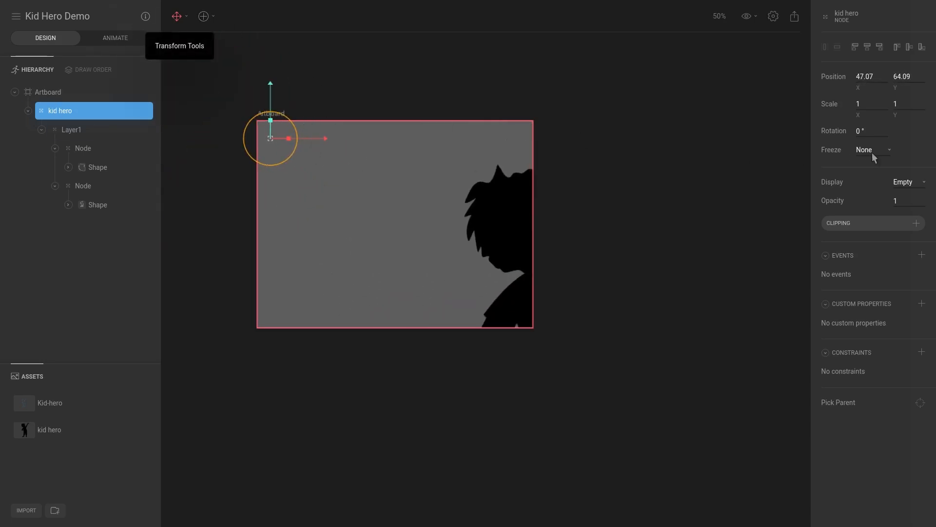
Freeze images to move the origin onto the figure, unfreeze, and scale the silhouette to 0.37.
{"action": "left_click", "coordinate": [873, 149]}
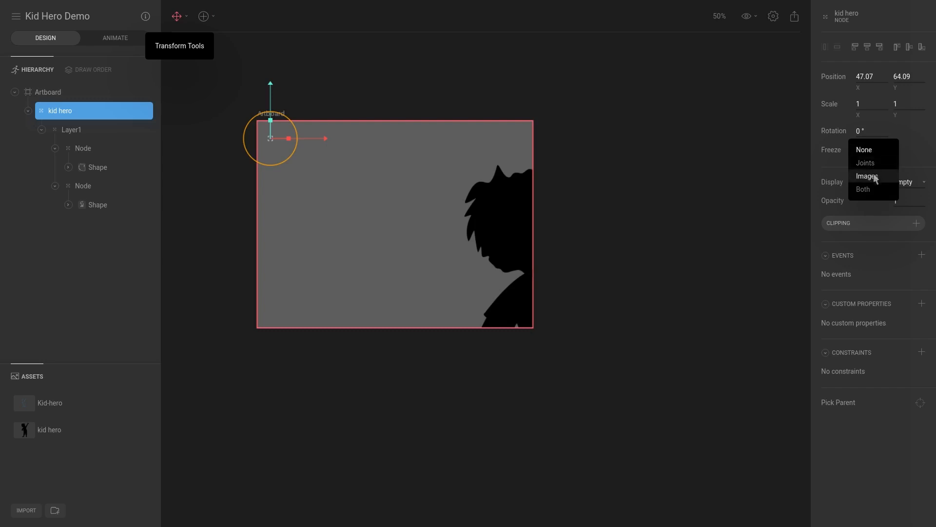
{"action": "left_click", "coordinate": [865, 175]}
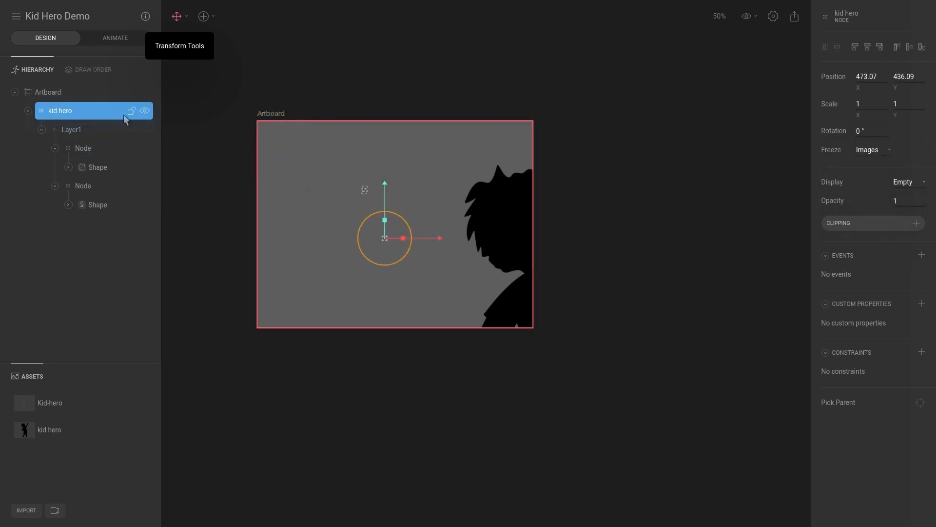
{"action": "mouse_move", "coordinate": [100, 113]}
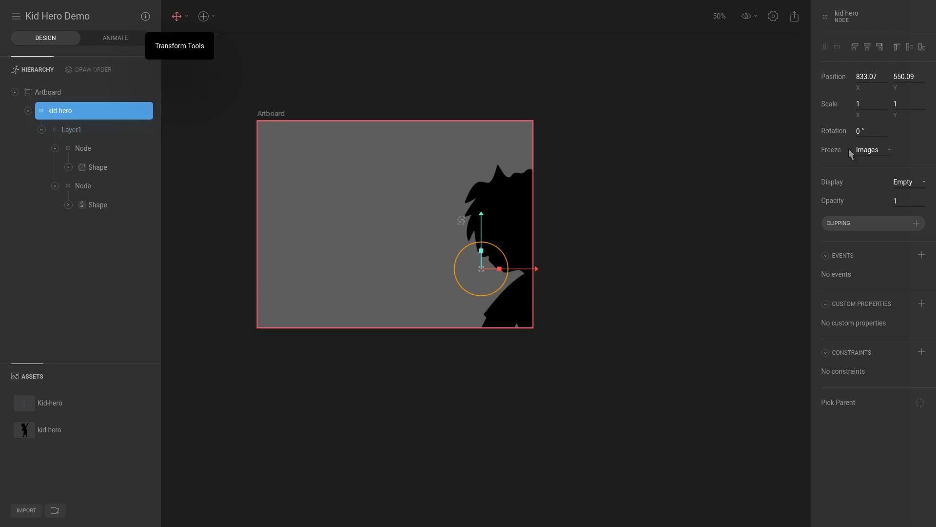
{"action": "left_click", "coordinate": [871, 149]}
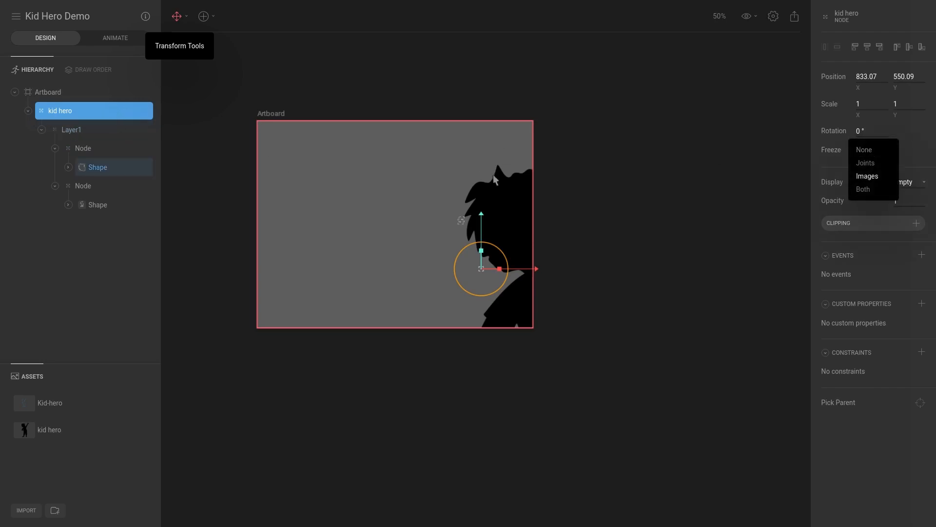
{"action": "mouse_move", "coordinate": [542, 169]}
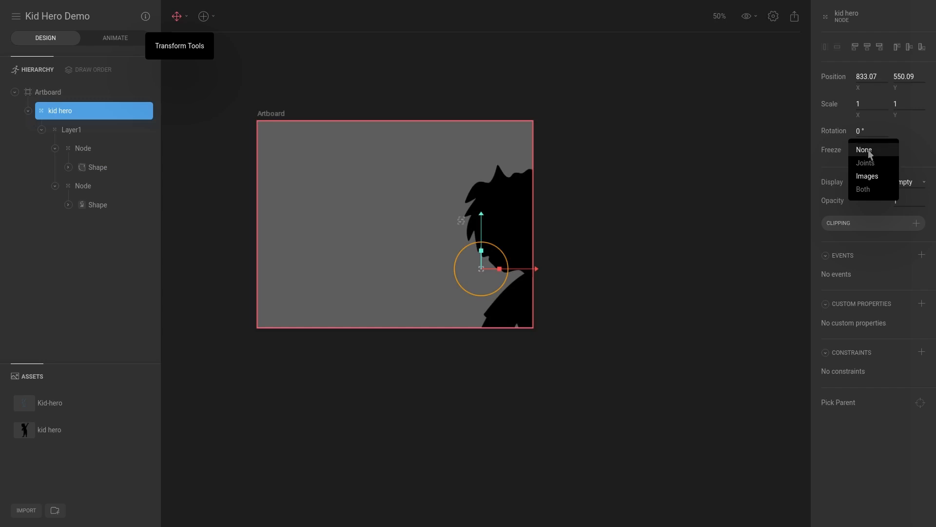
{"action": "left_click", "coordinate": [864, 149]}
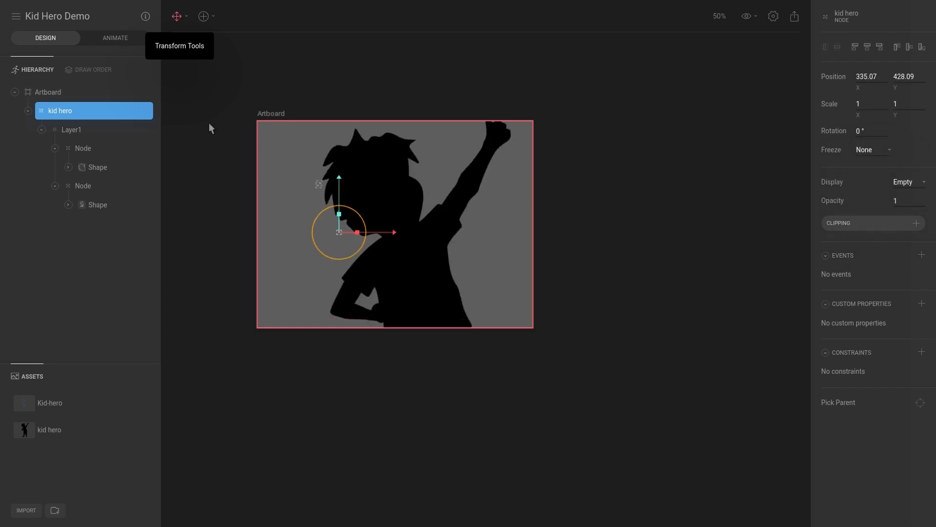
{"action": "left_click_drag", "start_coordinate": [340, 214], "coordinate": [316, 182]}
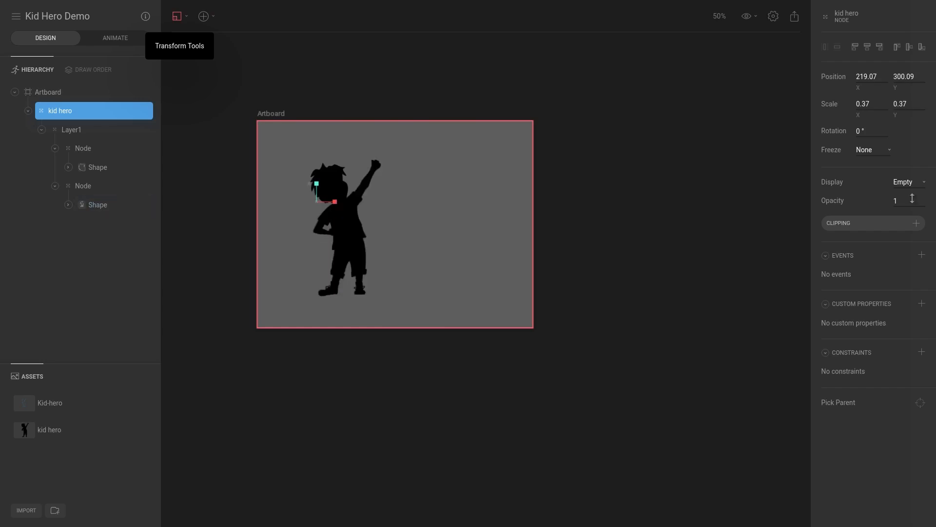
Freeze images while nudging the kid hero toward the artboard centre, then set Freeze back to None.
{"action": "left_click", "coordinate": [872, 149]}
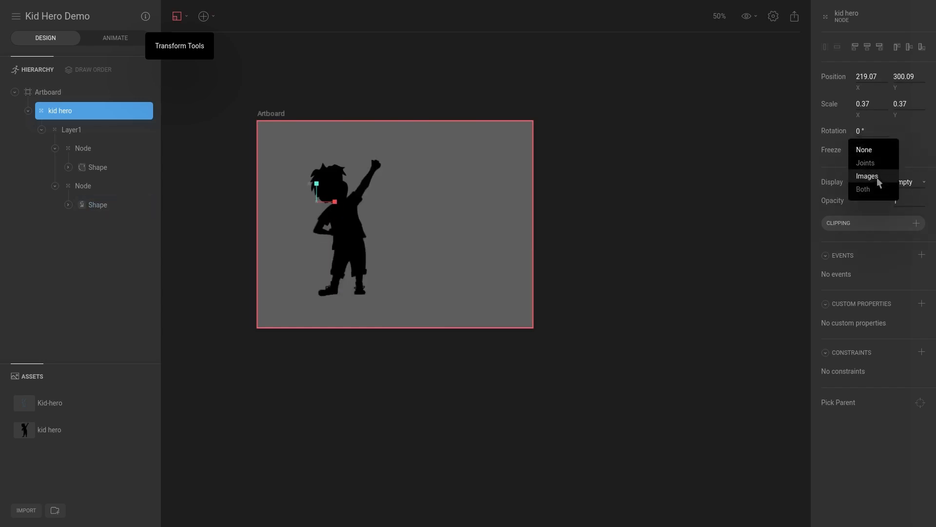
{"action": "left_click", "coordinate": [866, 176]}
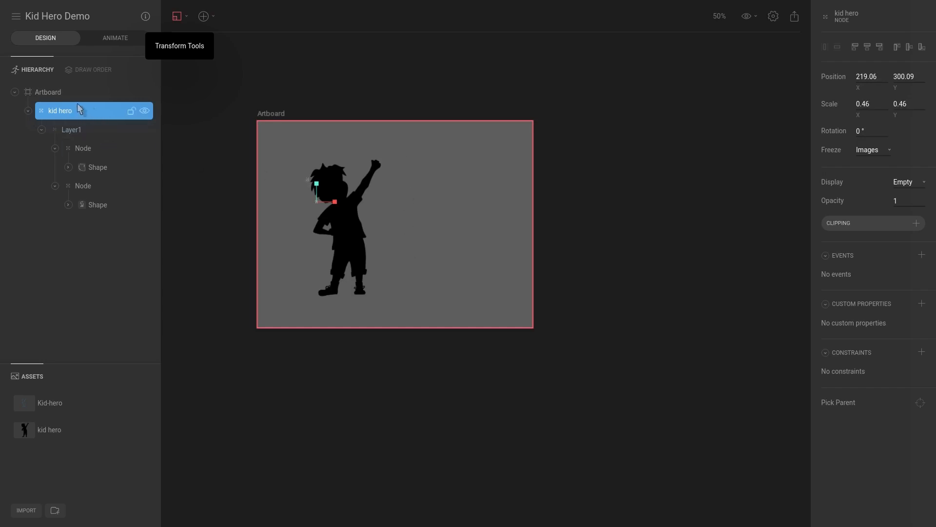
{"action": "mouse_move", "coordinate": [372, 206]}
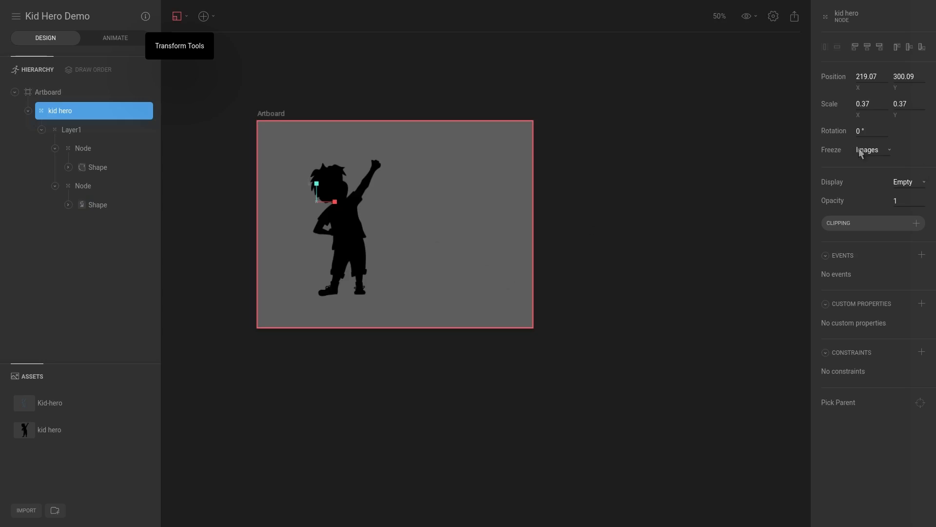
{"action": "left_click", "coordinate": [872, 149]}
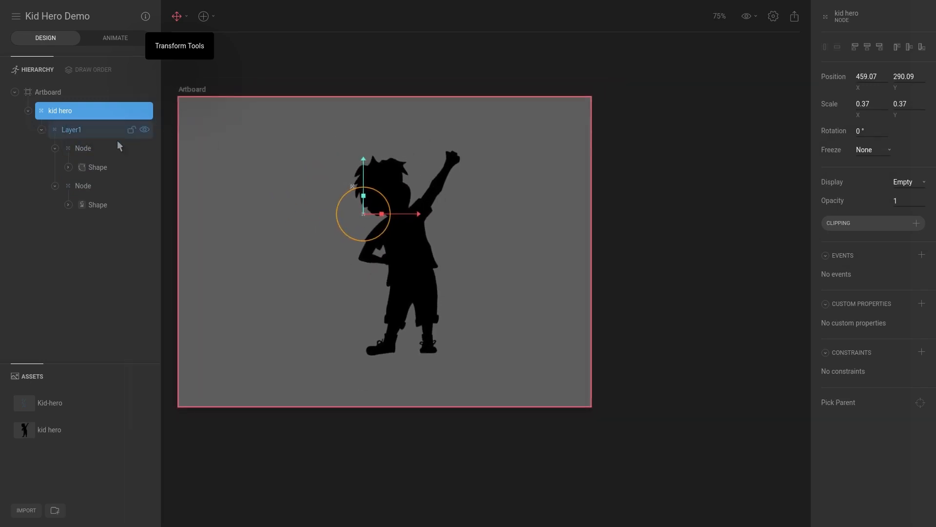
Select the head and body Shapes and group them into a new Group under the Artboard.
{"action": "left_click", "coordinate": [97, 167]}
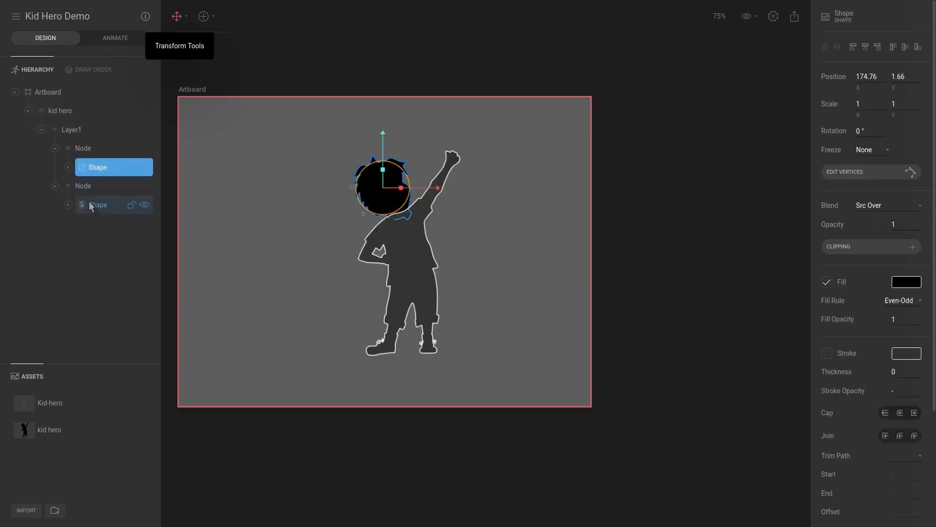
{"action": "left_click", "coordinate": [48, 92]}
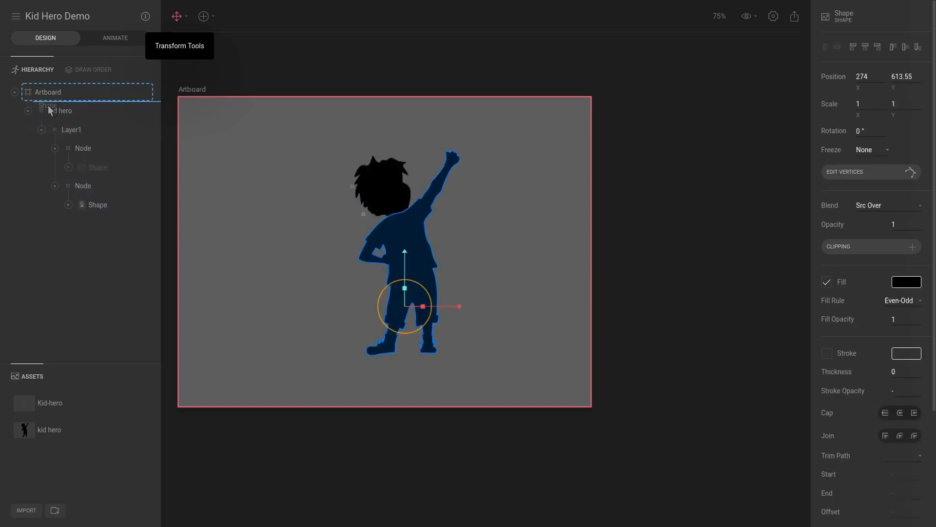
{"action": "left_click", "coordinate": [97, 205]}
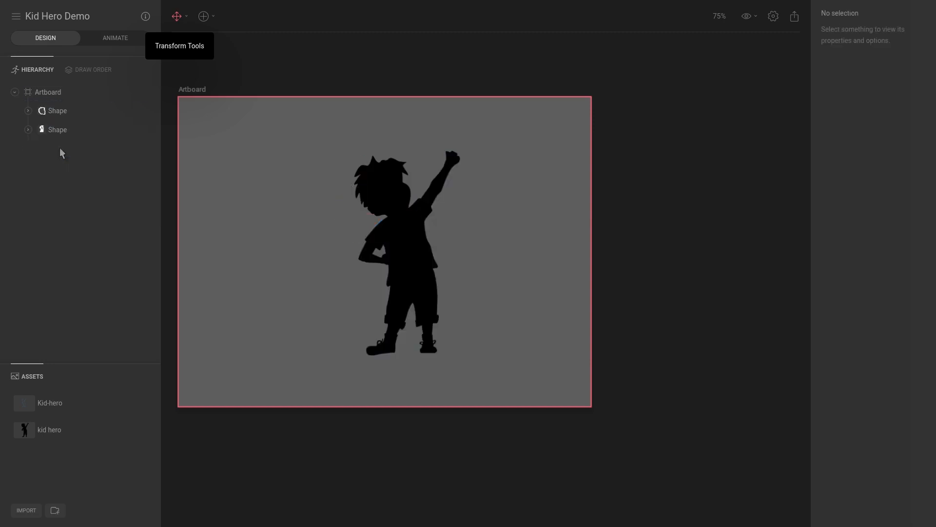
{"action": "left_click", "coordinate": [57, 130]}
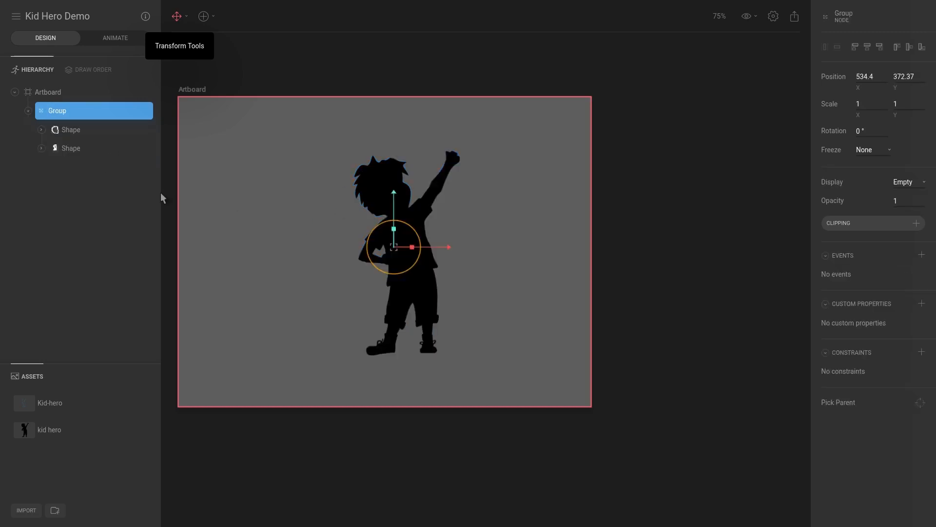
{"action": "mouse_move", "coordinate": [212, 231]}
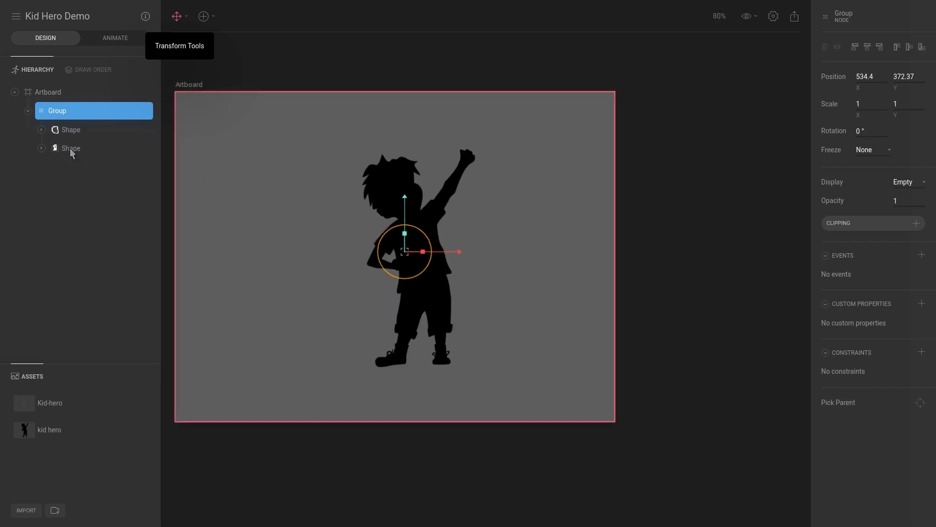
{"action": "mouse_move", "coordinate": [406, 168]}
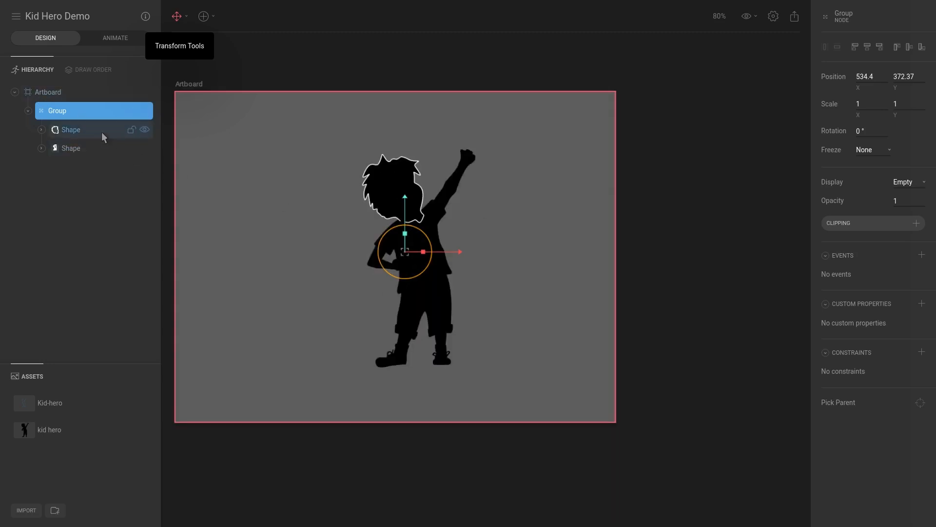
{"action": "mouse_move", "coordinate": [89, 120]}
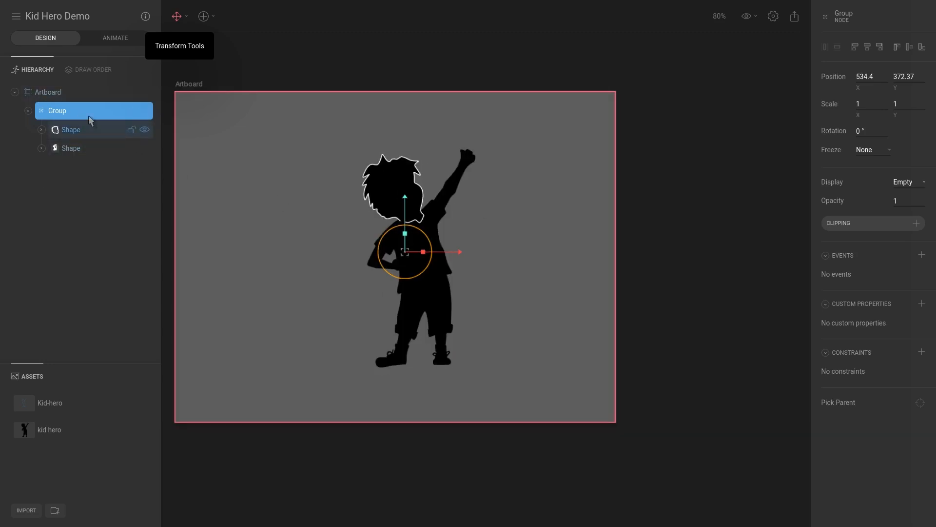
Freeze images, move the Group's pivot to the kid's feet, then unfreeze and scale to 0.76.
{"action": "left_click", "coordinate": [871, 149]}
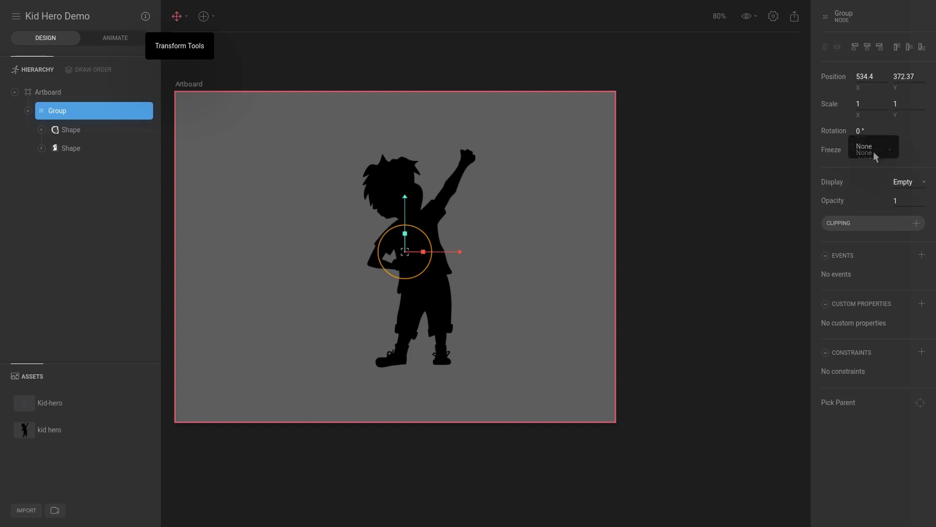
{"action": "left_click", "coordinate": [869, 149]}
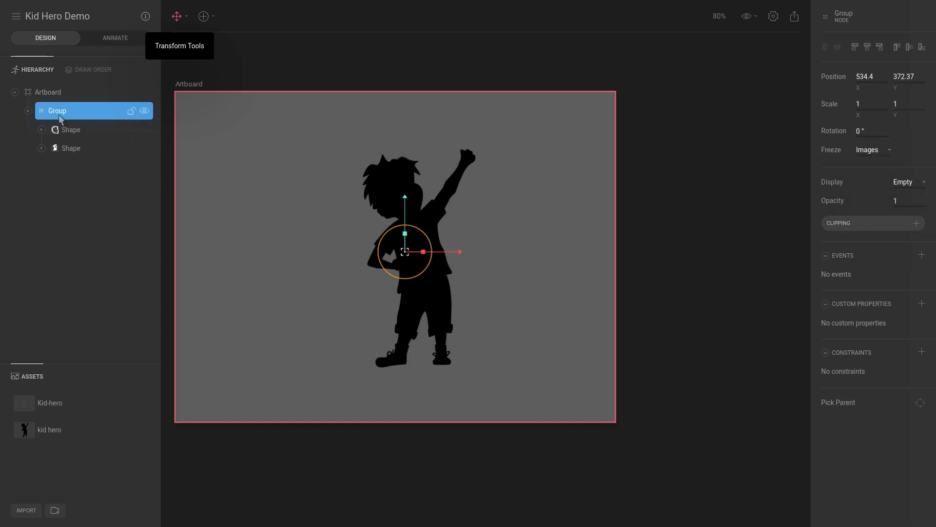
{"action": "mouse_move", "coordinate": [327, 197]}
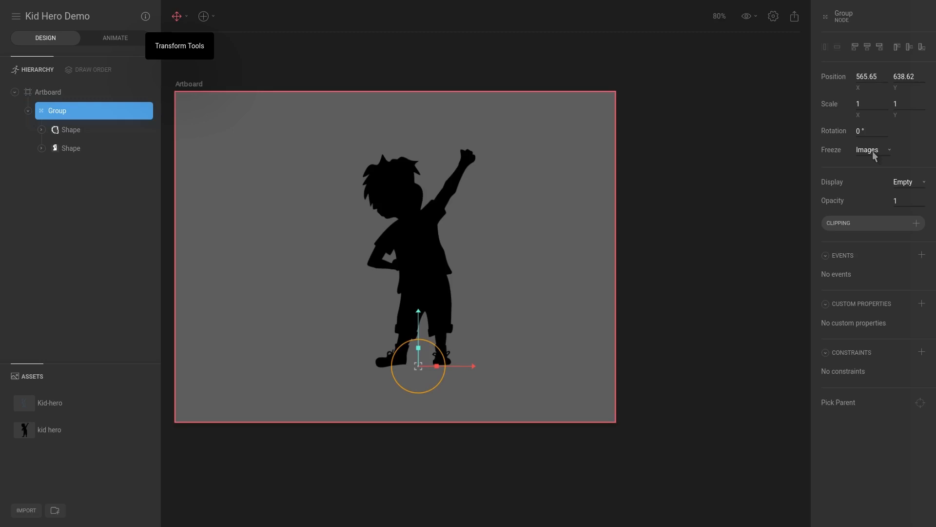
{"action": "left_click", "coordinate": [869, 150]}
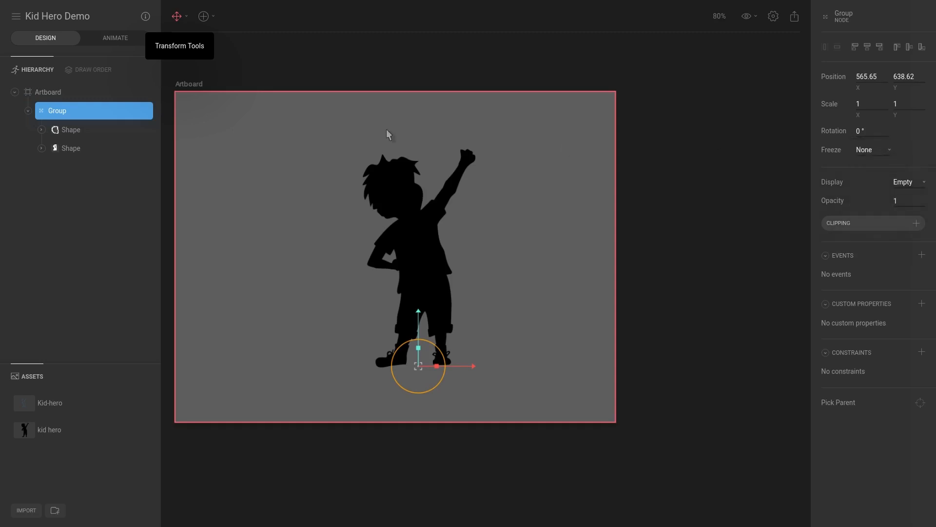
{"action": "left_click", "coordinate": [70, 149]}
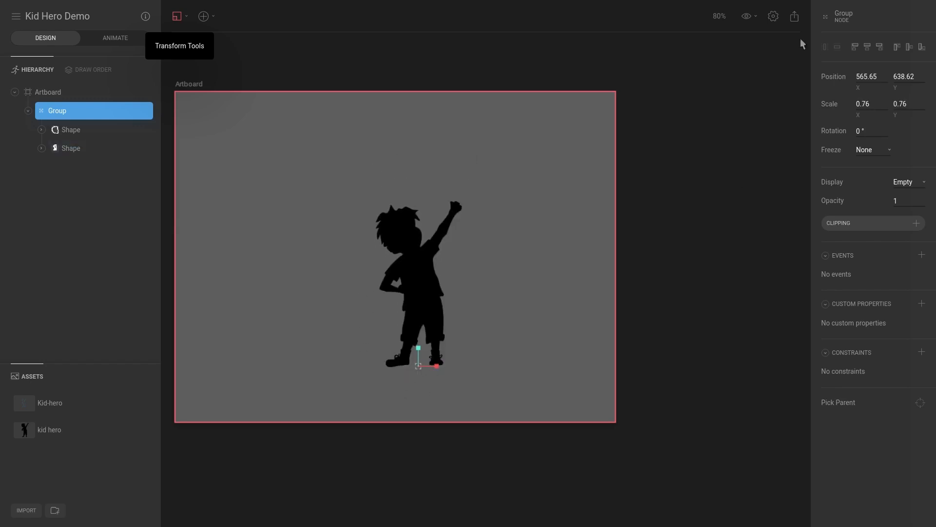
Show rulers with a guide at the kid's feet and scale the Group up to 1.13.
{"action": "left_click", "coordinate": [745, 16]}
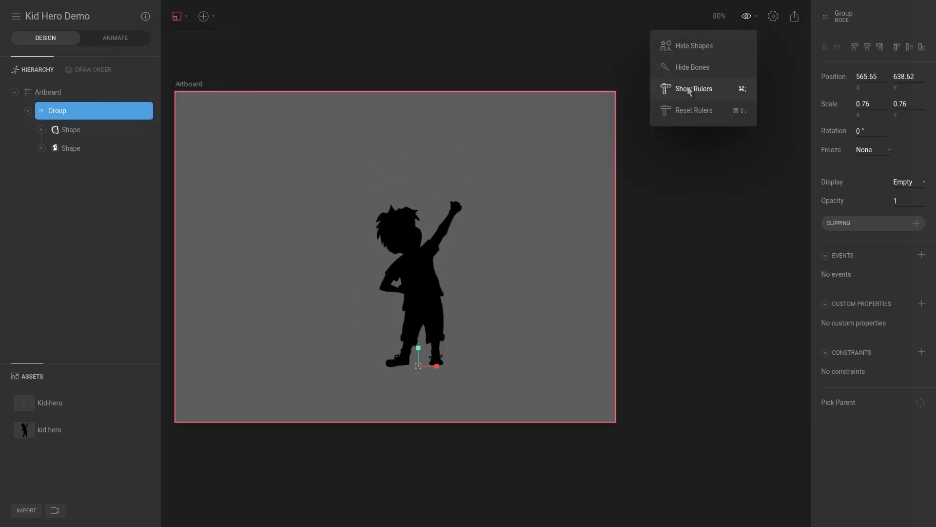
{"action": "left_click", "coordinate": [694, 88]}
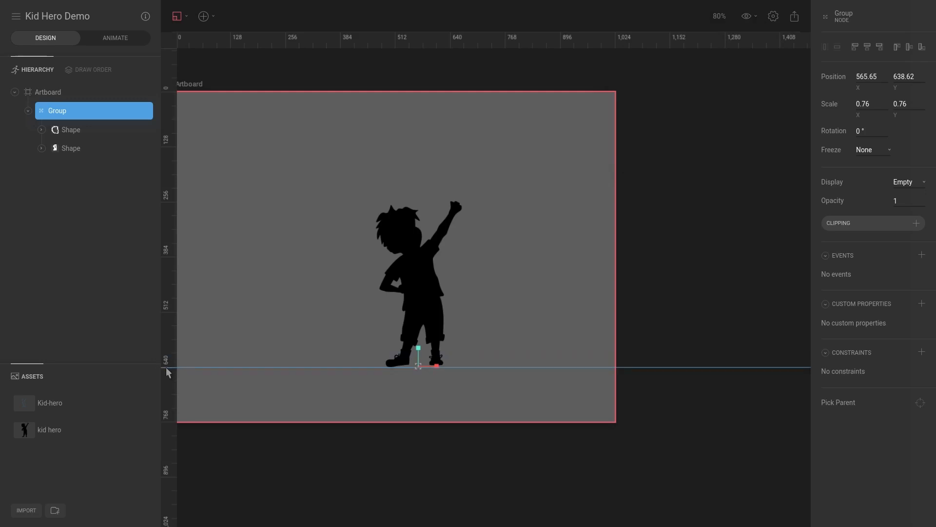
{"action": "mouse_move", "coordinate": [404, 373]}
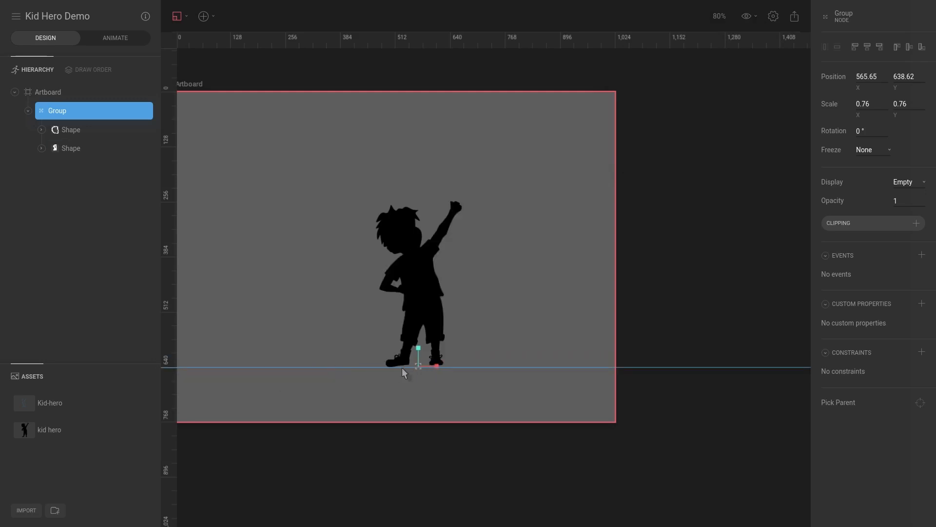
{"action": "mouse_move", "coordinate": [370, 343]}
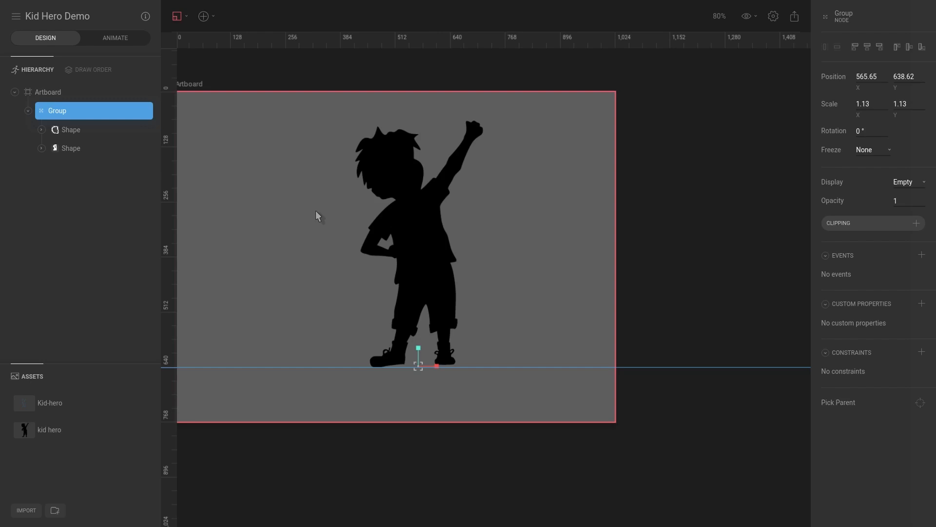
{"action": "mouse_move", "coordinate": [608, 215]}
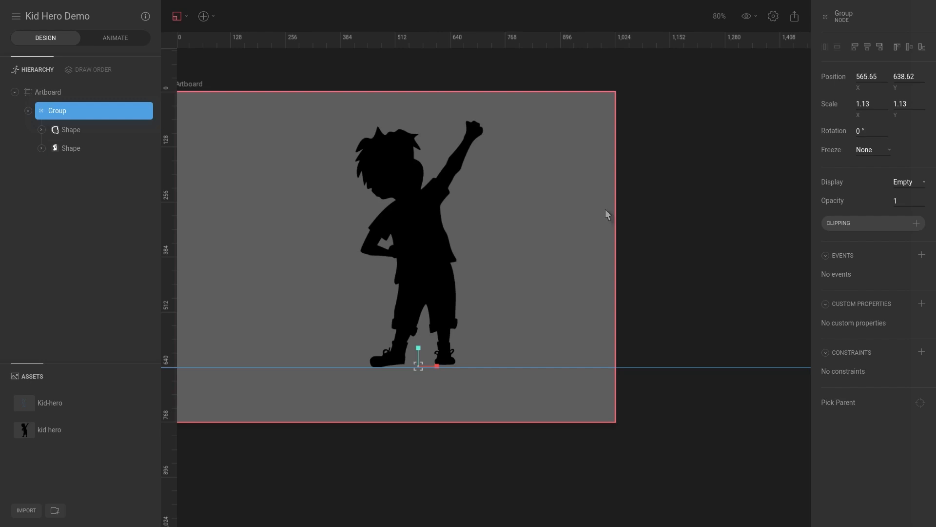
{"action": "left_click", "coordinate": [707, 257]}
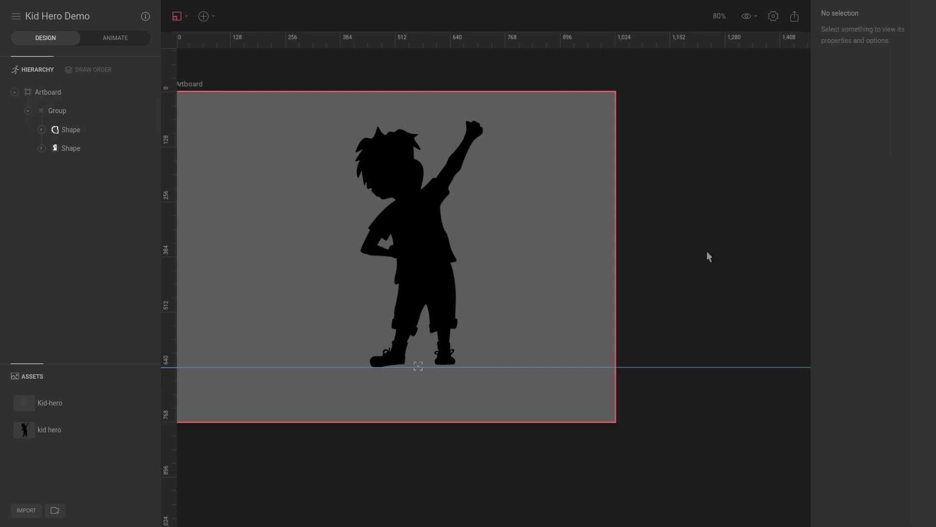
{"action": "left_click", "coordinate": [58, 111]}
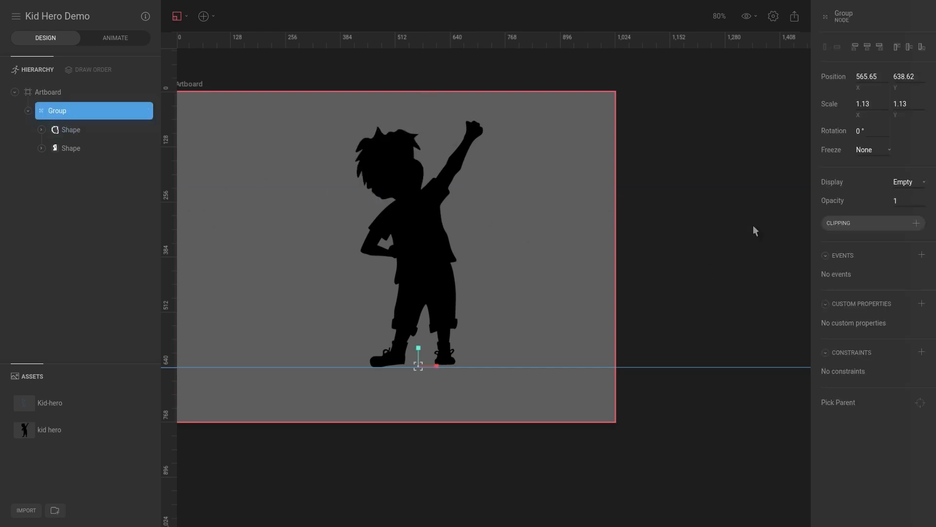
{"action": "left_click", "coordinate": [872, 149]}
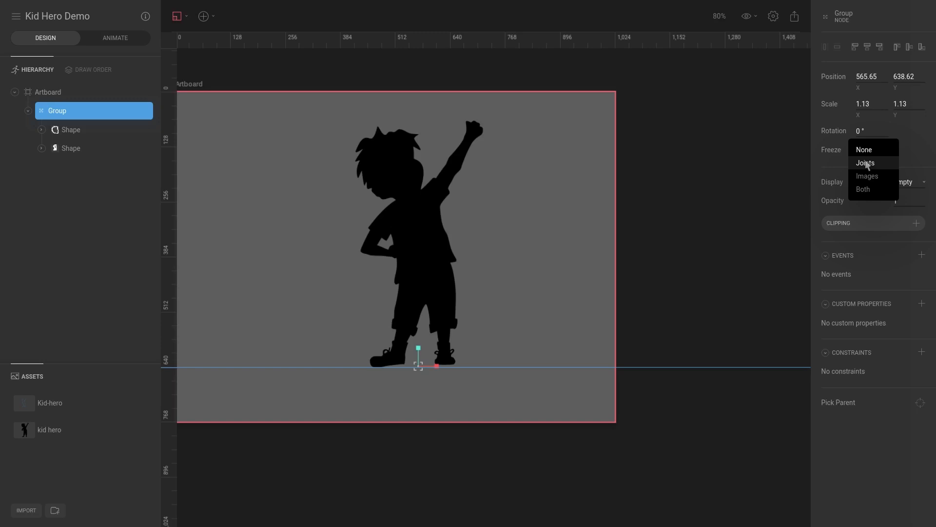
{"action": "left_click", "coordinate": [202, 16]}
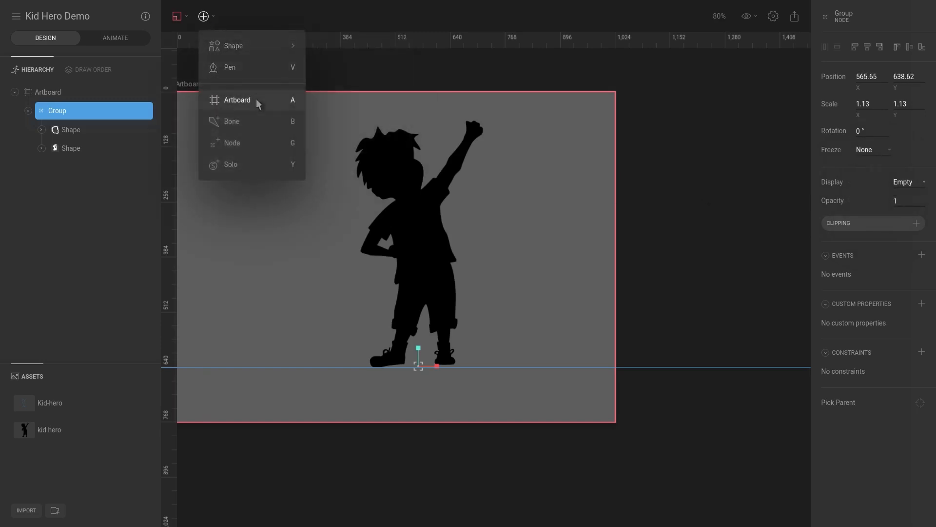
{"action": "mouse_move", "coordinate": [271, 131]}
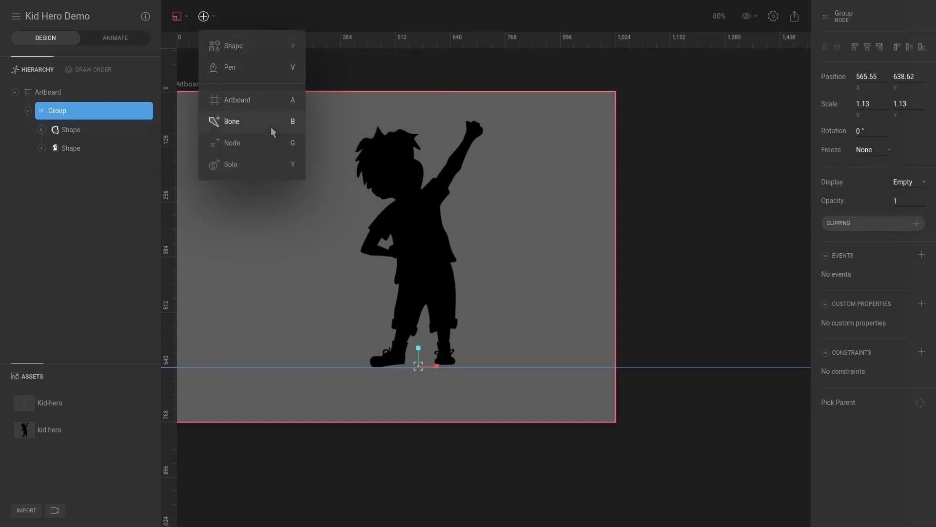
{"action": "mouse_move", "coordinate": [239, 123]}
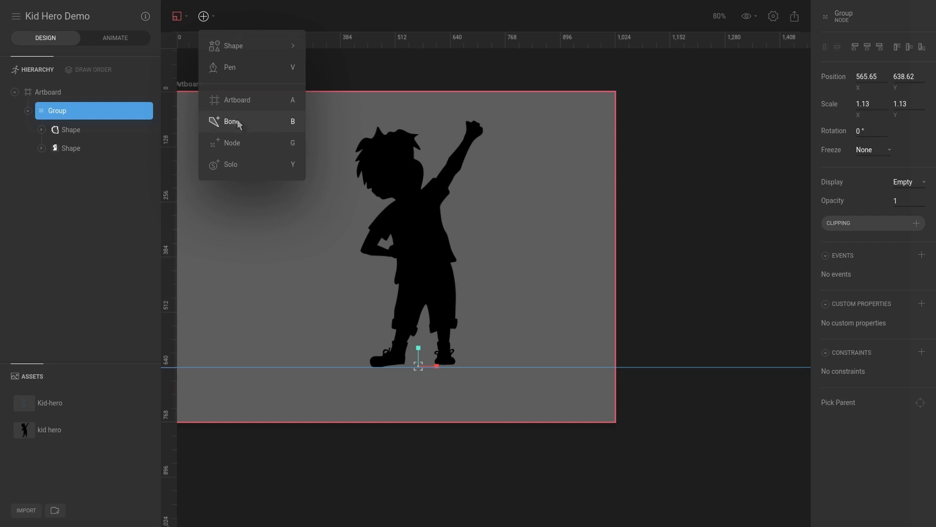
{"action": "mouse_move", "coordinate": [759, 197]}
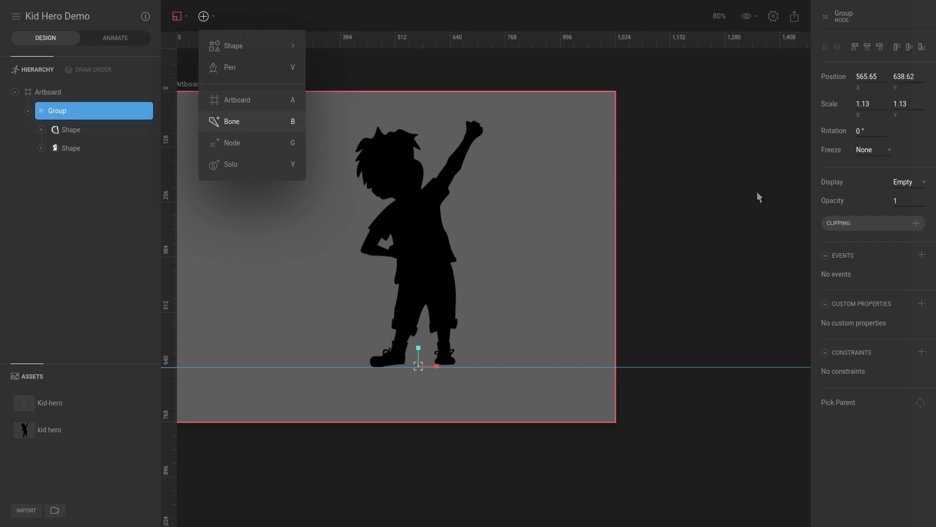
{"action": "mouse_move", "coordinate": [270, 198]}
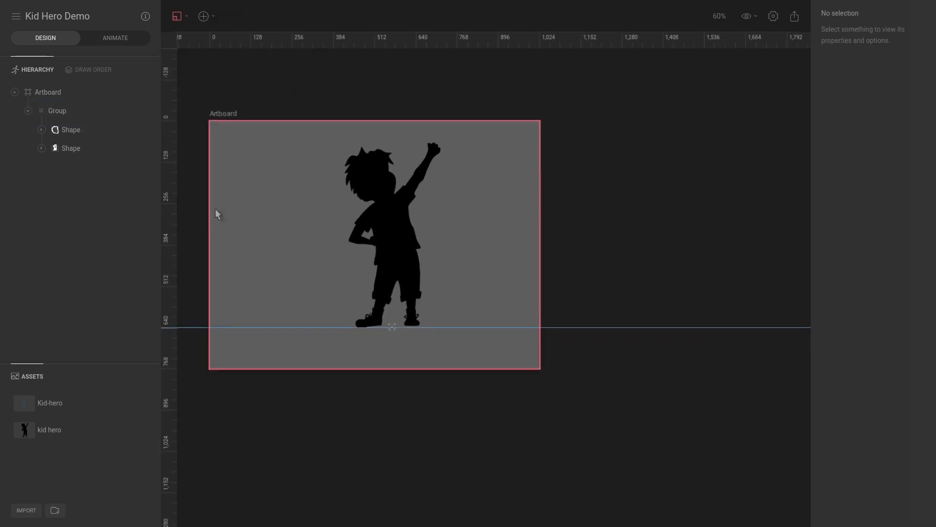
{"action": "mouse_move", "coordinate": [160, 336]}
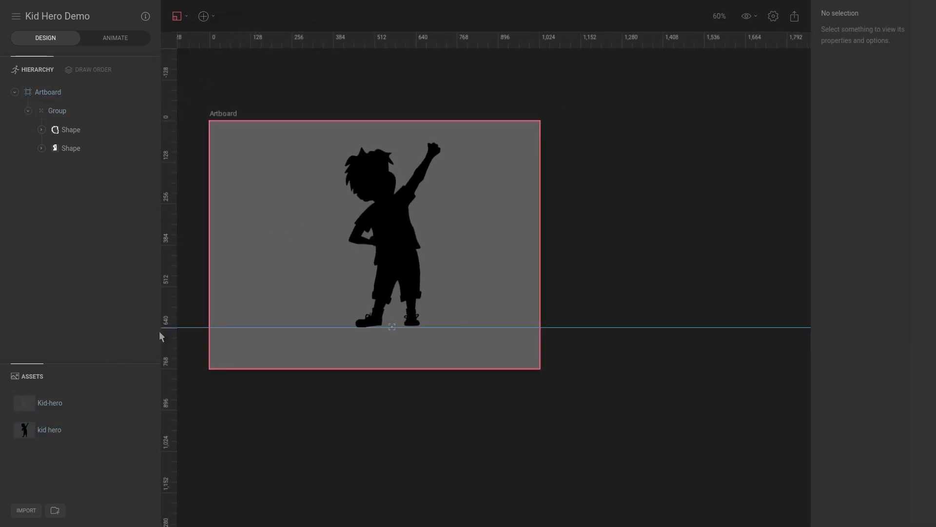
{"action": "mouse_move", "coordinate": [314, 207]}
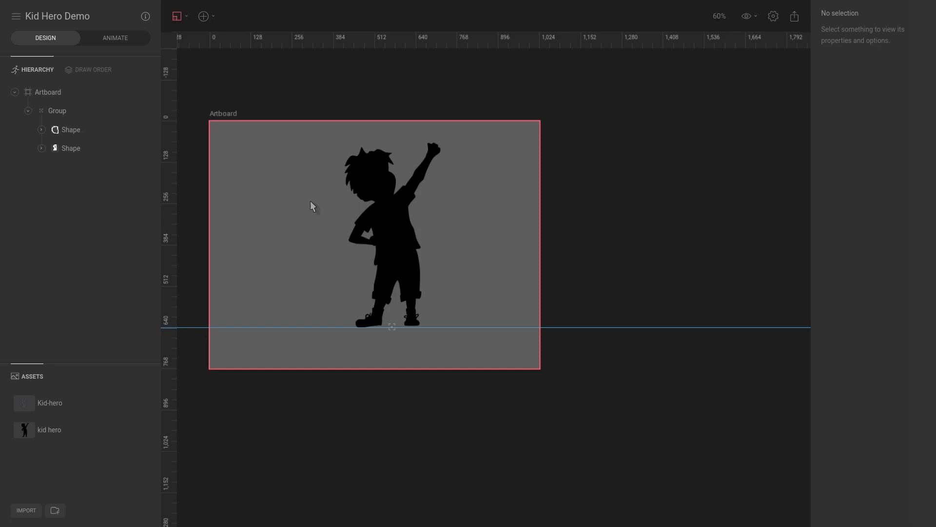